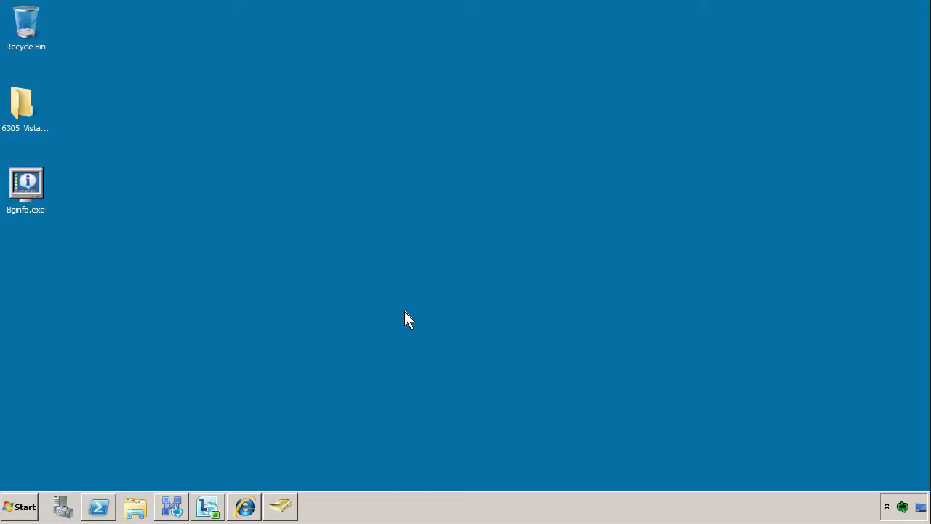
{"action": "mouse_move", "coordinate": [318, 417]}
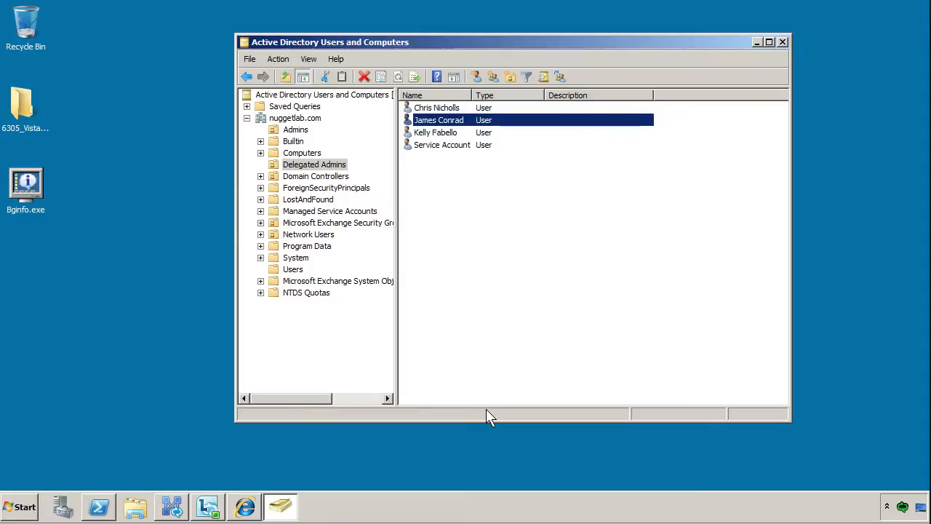
{"action": "mouse_move", "coordinate": [336, 314]}
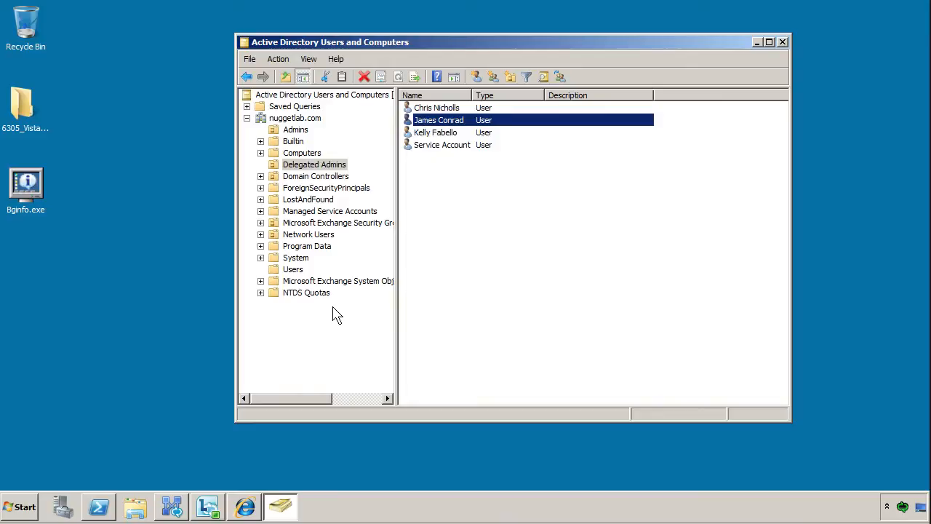
{"action": "mouse_move", "coordinate": [364, 57]}
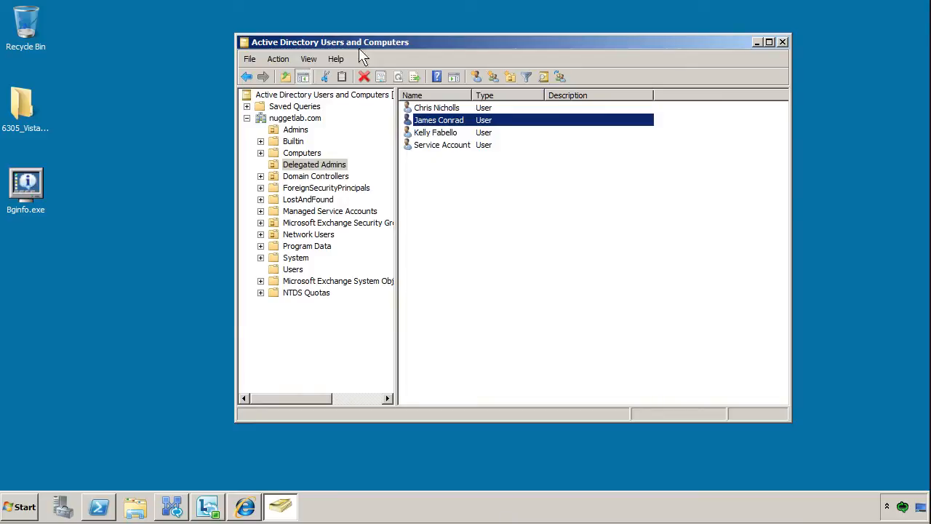
{"action": "mouse_move", "coordinate": [335, 41]}
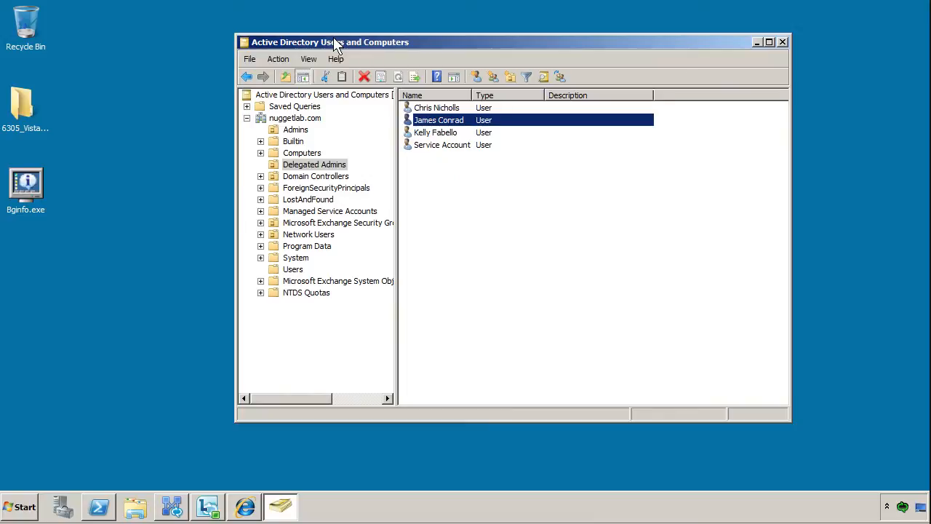
{"action": "mouse_move", "coordinate": [444, 131]}
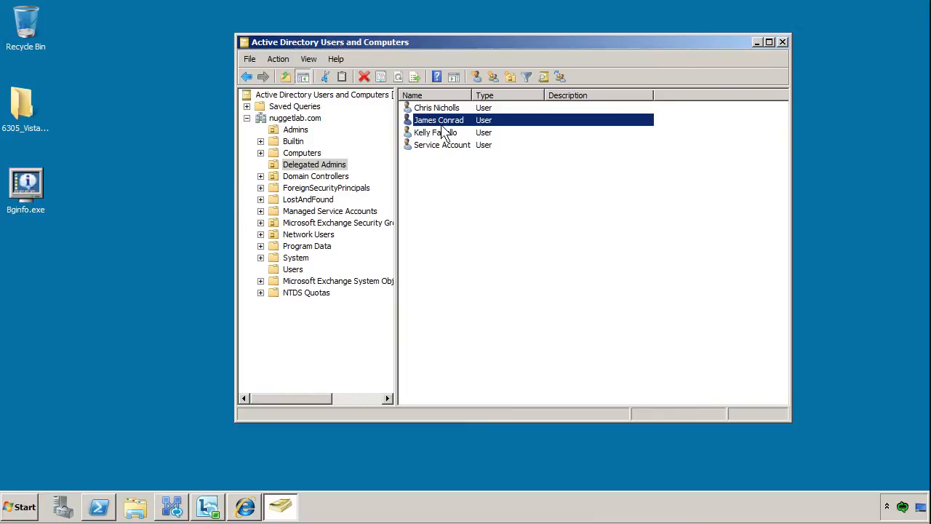
{"action": "mouse_move", "coordinate": [458, 122]}
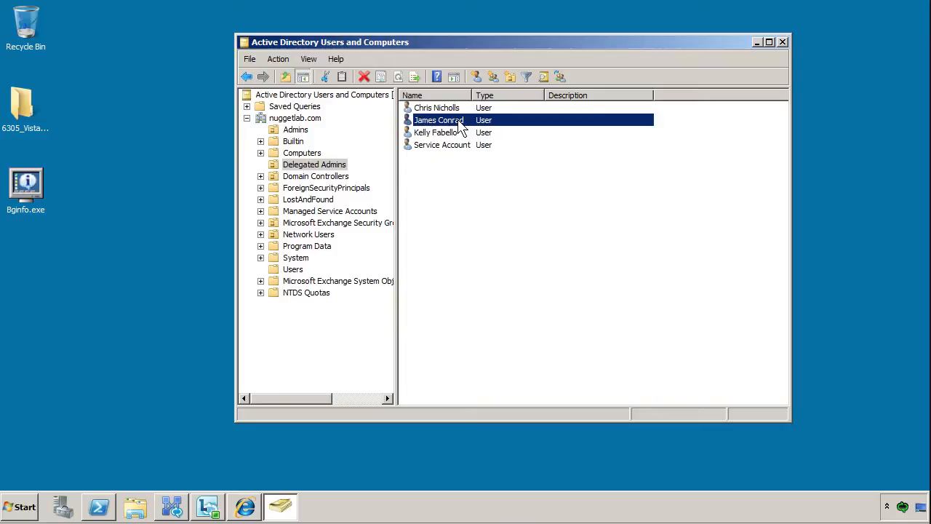
{"action": "mouse_move", "coordinate": [759, 44]}
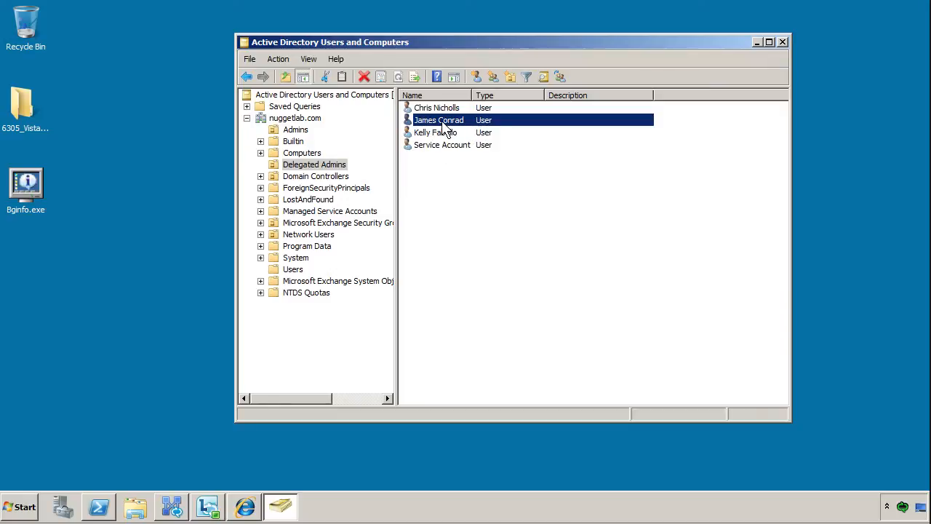
{"action": "right_click", "coordinate": [439, 120]}
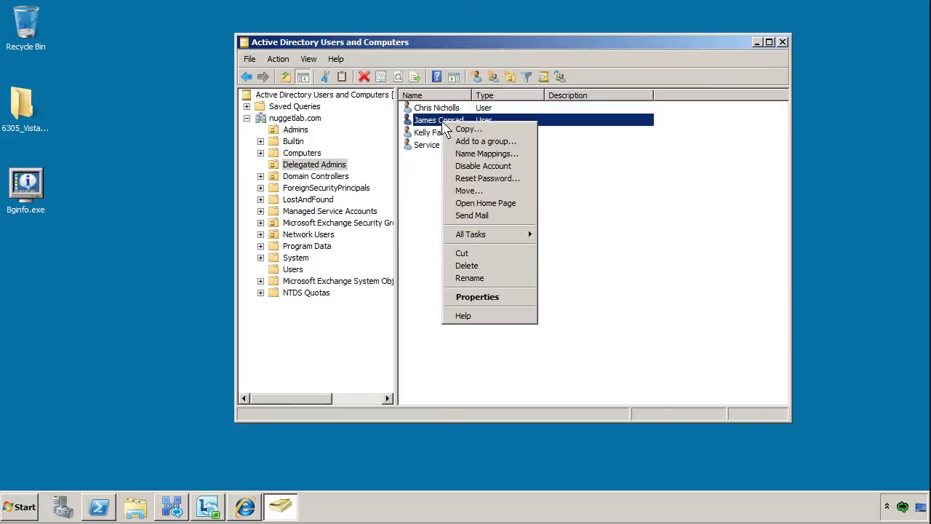
{"action": "mouse_move", "coordinate": [470, 233]}
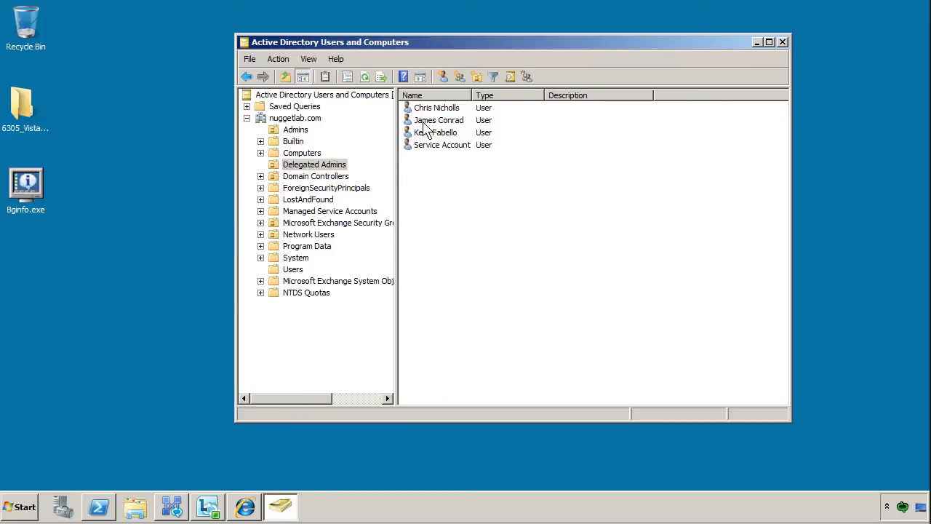
{"action": "left_click", "coordinate": [439, 120]}
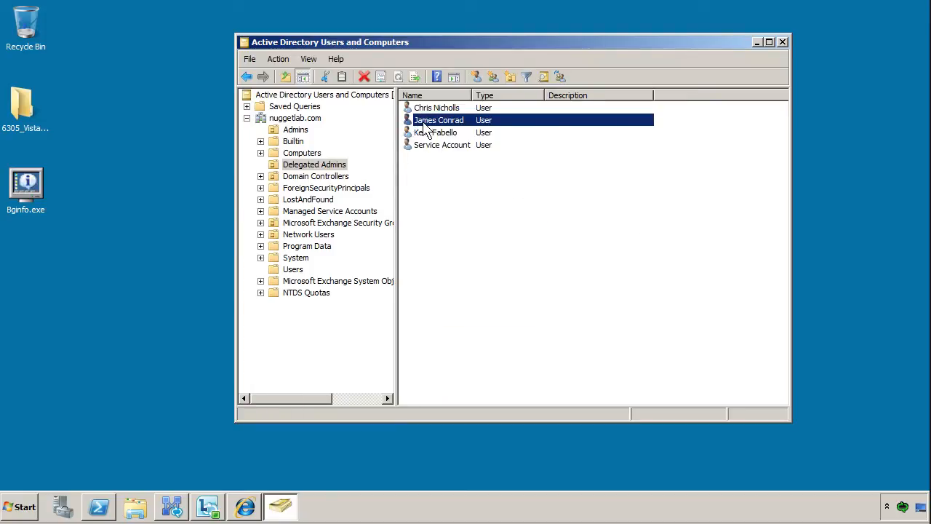
{"action": "left_click", "coordinate": [782, 42]}
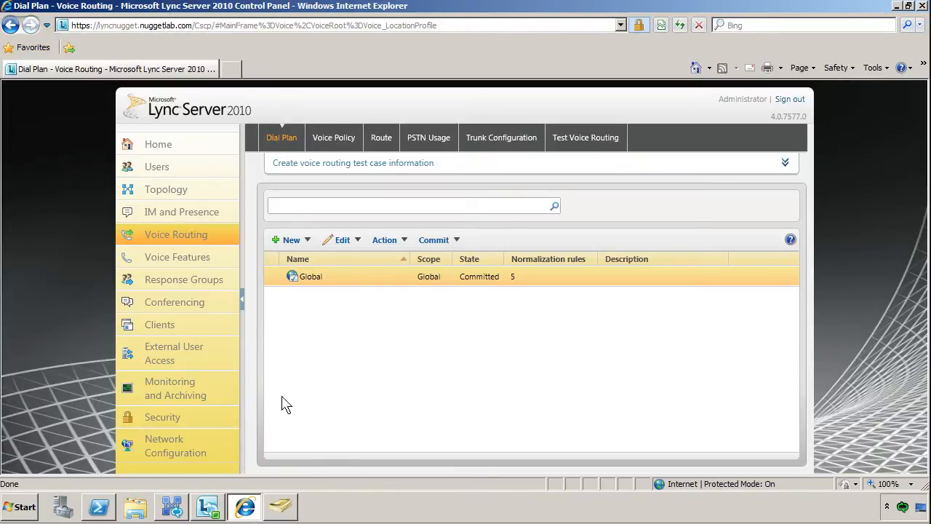
{"action": "mouse_move", "coordinate": [362, 183]}
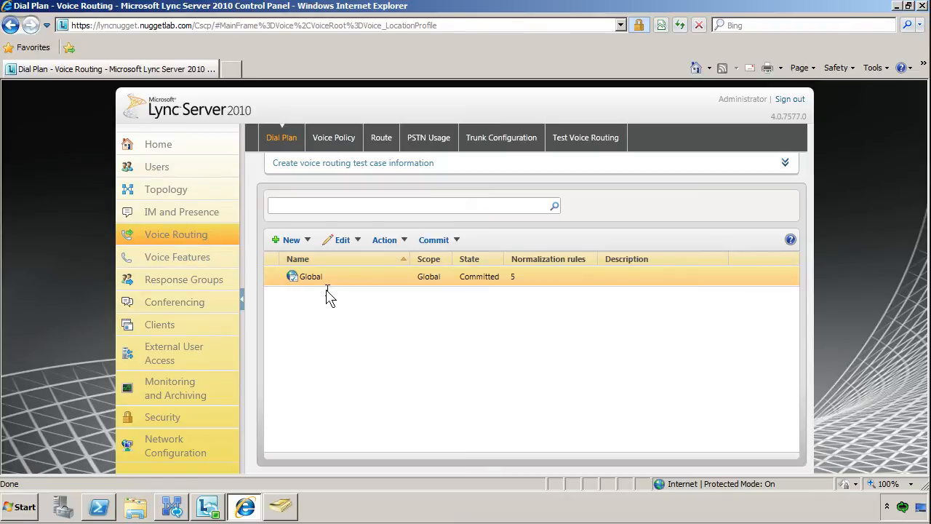
{"action": "mouse_move", "coordinate": [157, 167]}
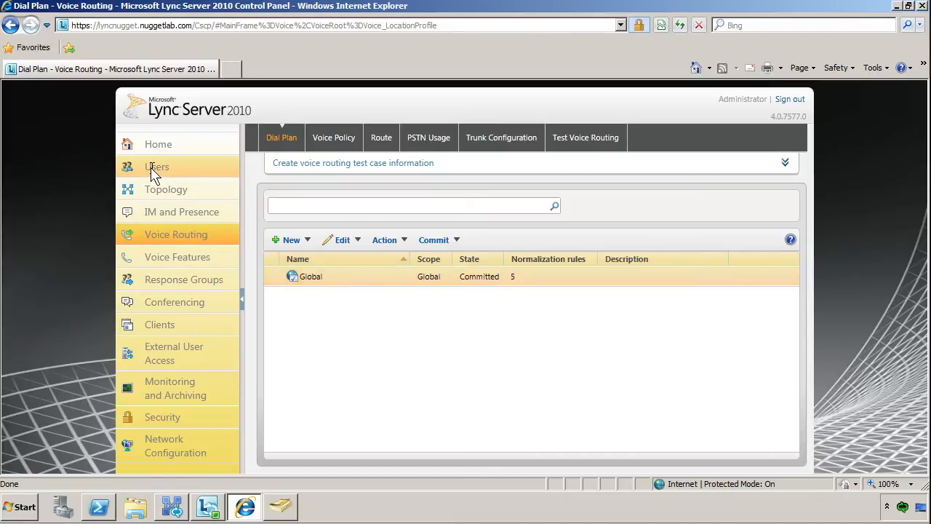
- Open the Users section of the Control Panel to reach User Search
{"action": "left_click", "coordinate": [157, 166]}
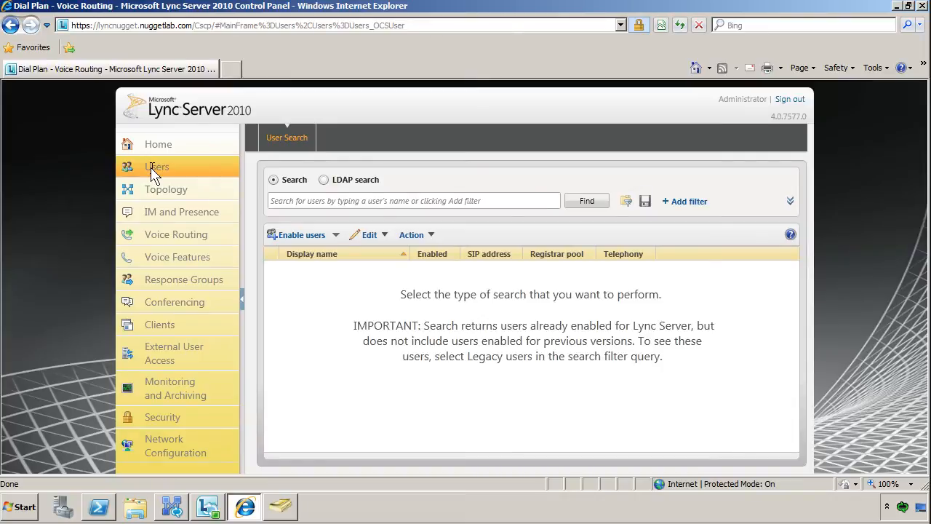
{"action": "mouse_move", "coordinate": [351, 264]}
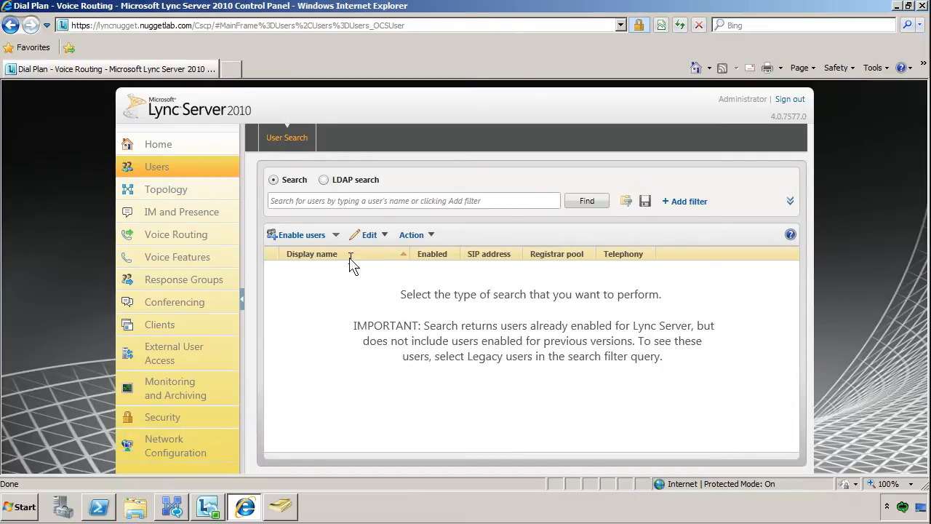
{"action": "mouse_move", "coordinate": [572, 359]}
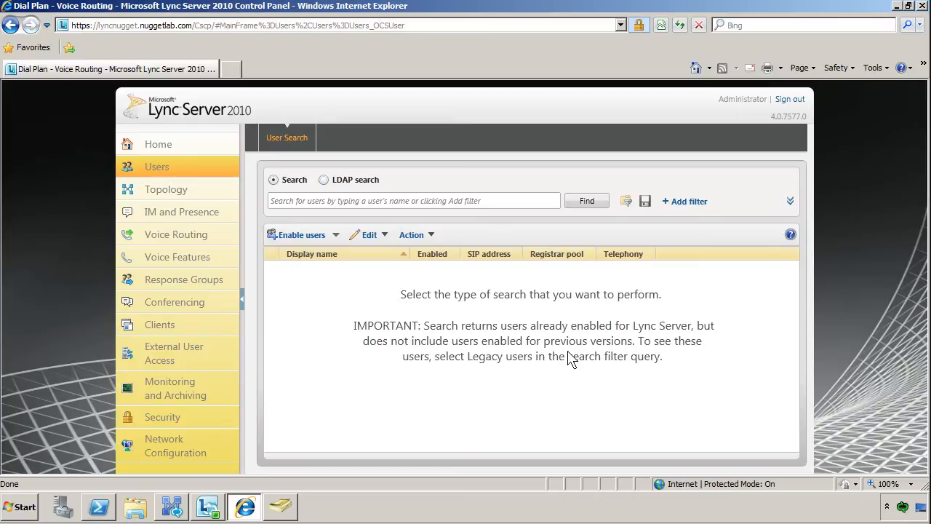
{"action": "mouse_move", "coordinate": [378, 266]}
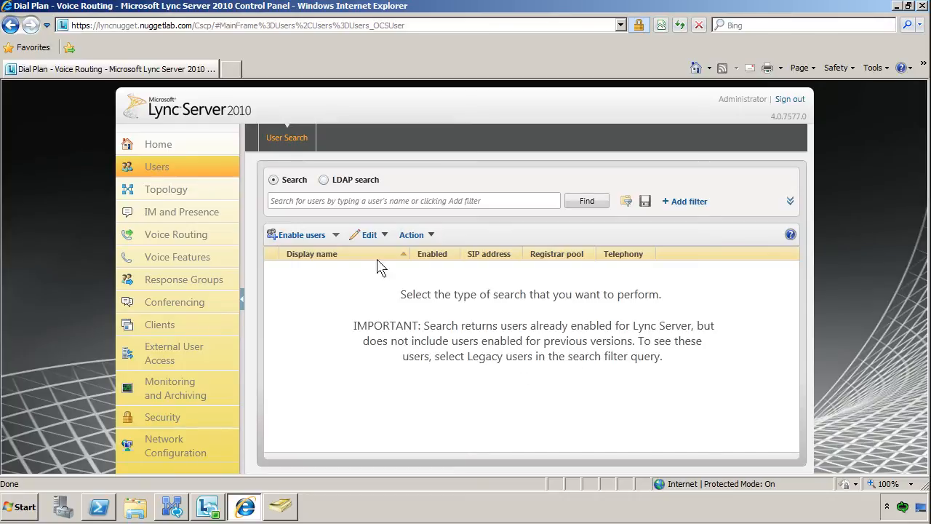
{"action": "mouse_move", "coordinate": [586, 201]}
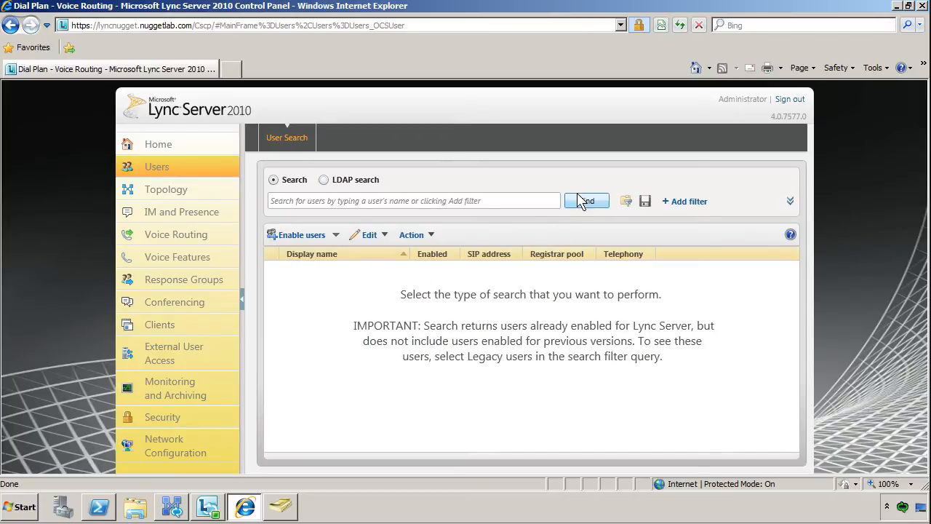
- List all seven Lync-enabled users with an empty search, then select Tim Warner
{"action": "left_click", "coordinate": [586, 200]}
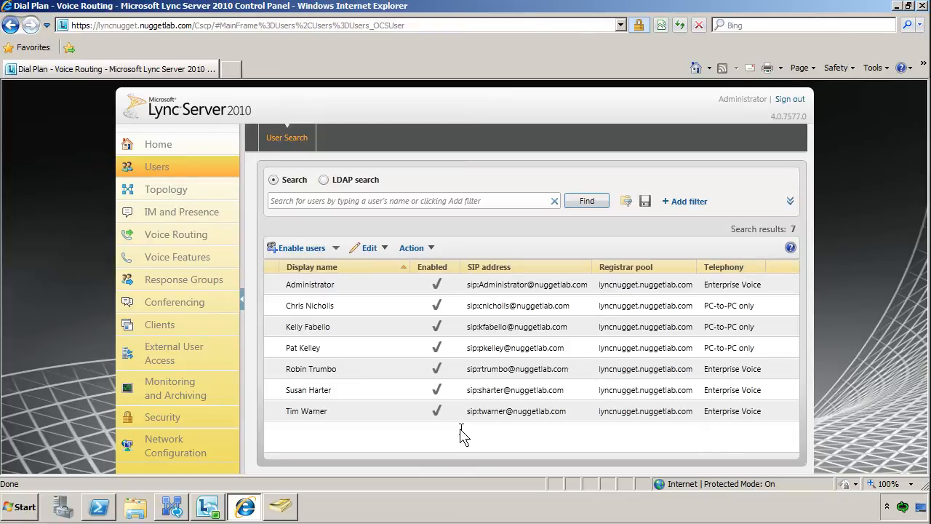
{"action": "mouse_move", "coordinate": [232, 304]}
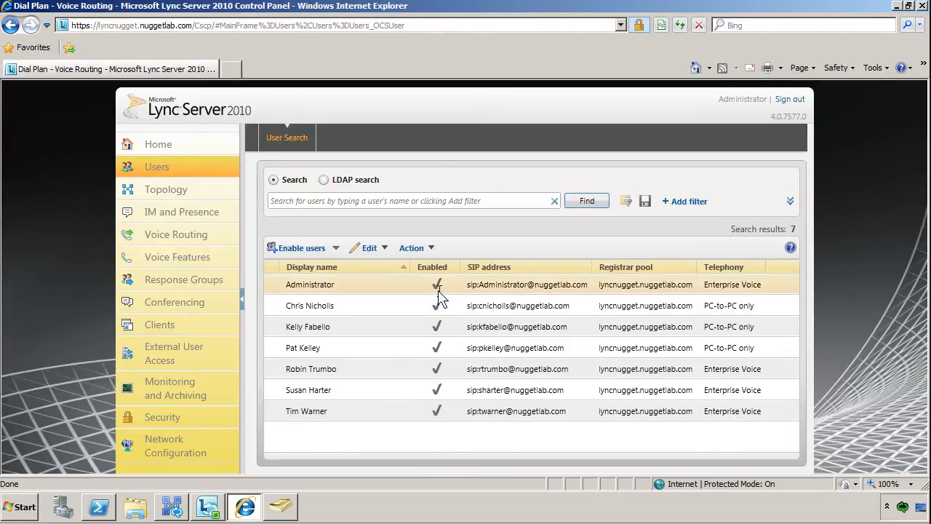
{"action": "left_click", "coordinate": [306, 410]}
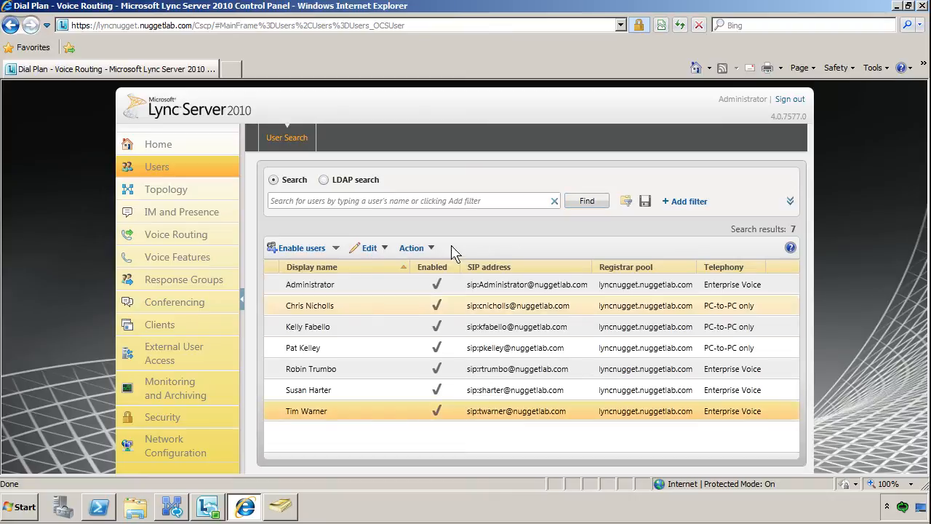
{"action": "left_click", "coordinate": [411, 248]}
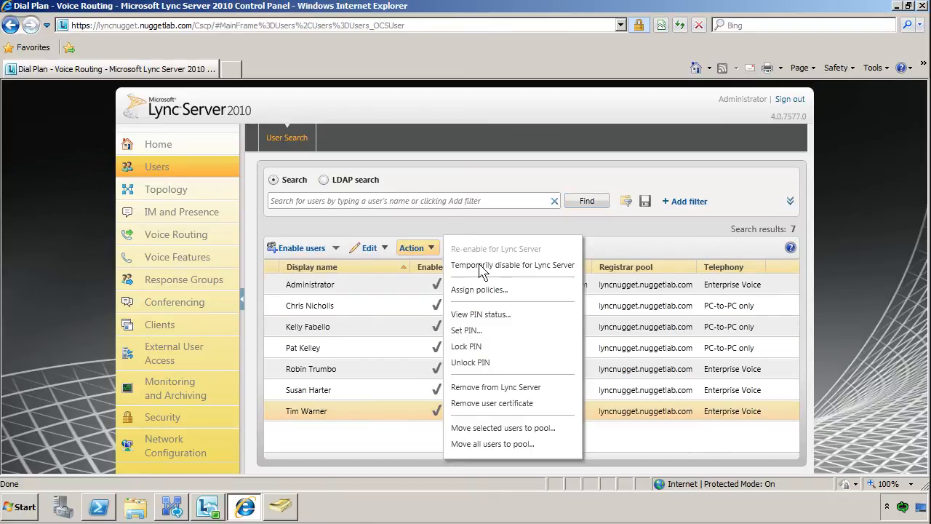
{"action": "mouse_move", "coordinate": [478, 290]}
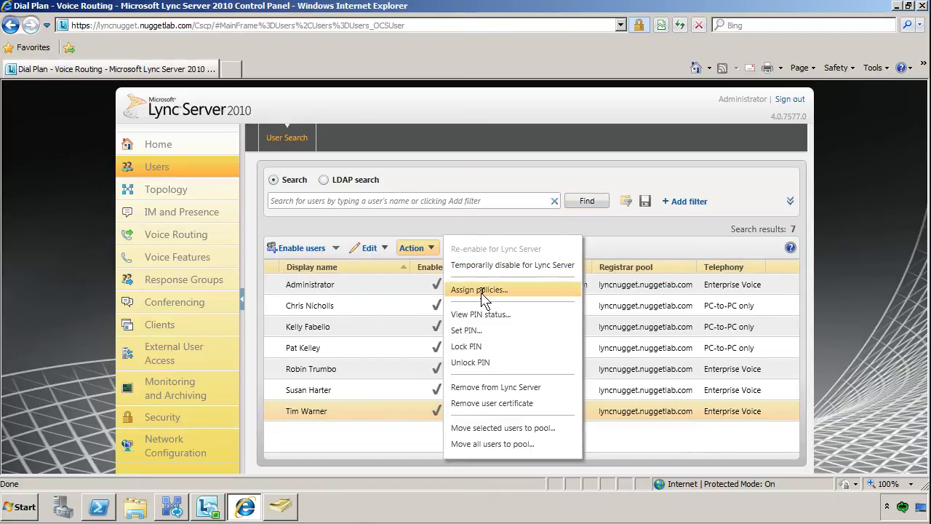
{"action": "mouse_move", "coordinate": [480, 314]}
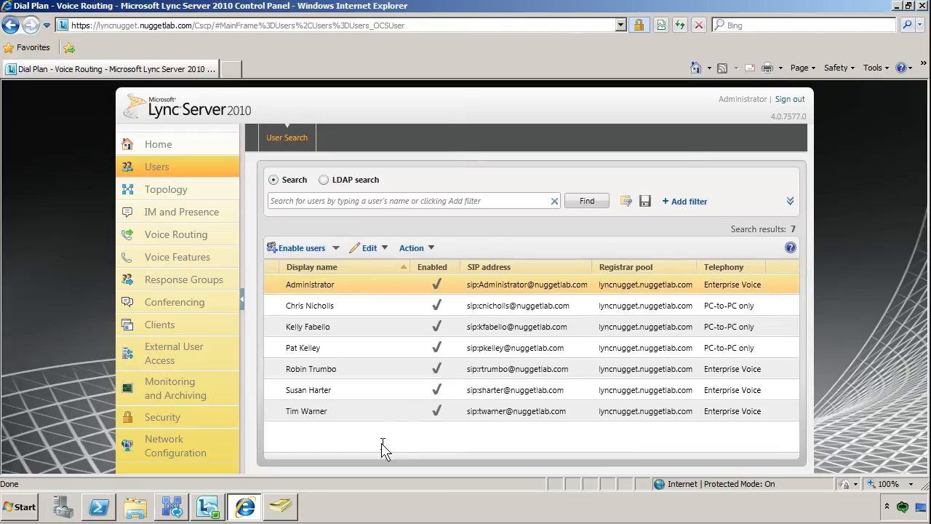
{"action": "mouse_move", "coordinate": [449, 364]}
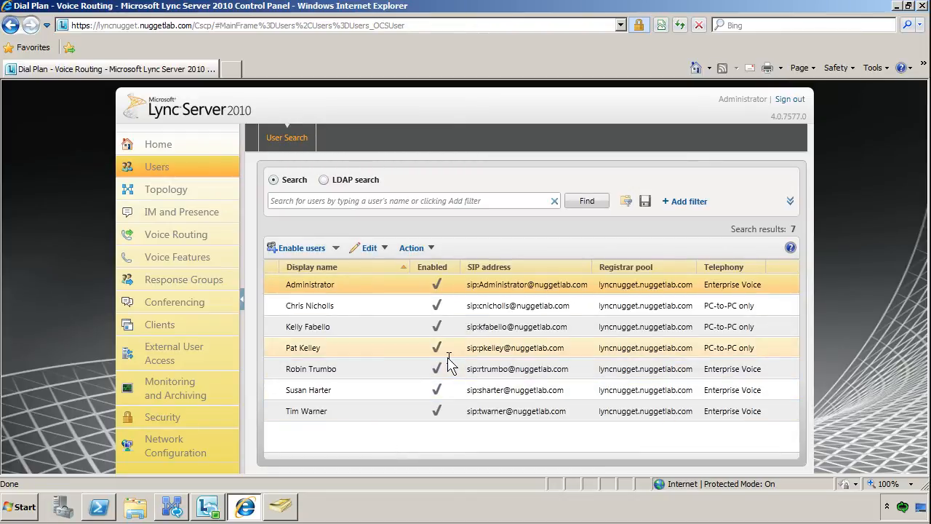
{"action": "mouse_move", "coordinate": [296, 247]}
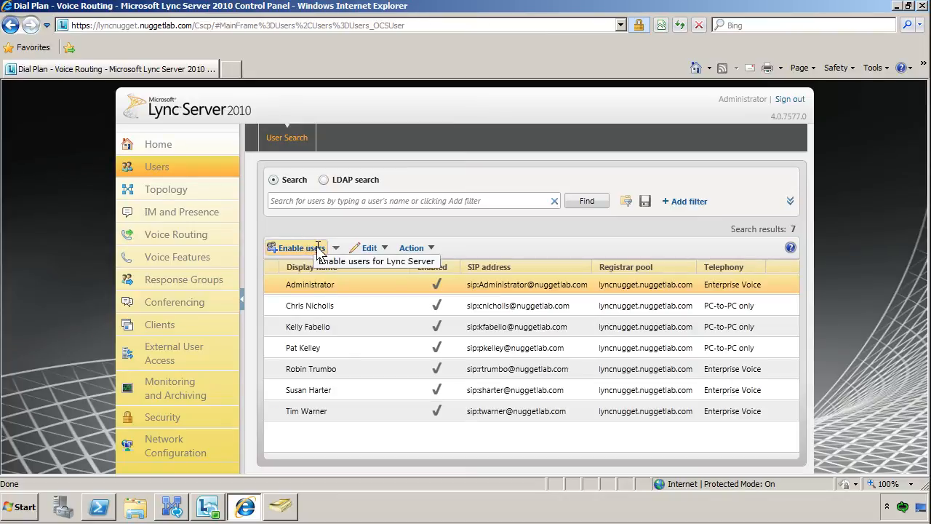
- Show the Enable users dropdown choices for enabling users or contacts
{"action": "left_click", "coordinate": [335, 247]}
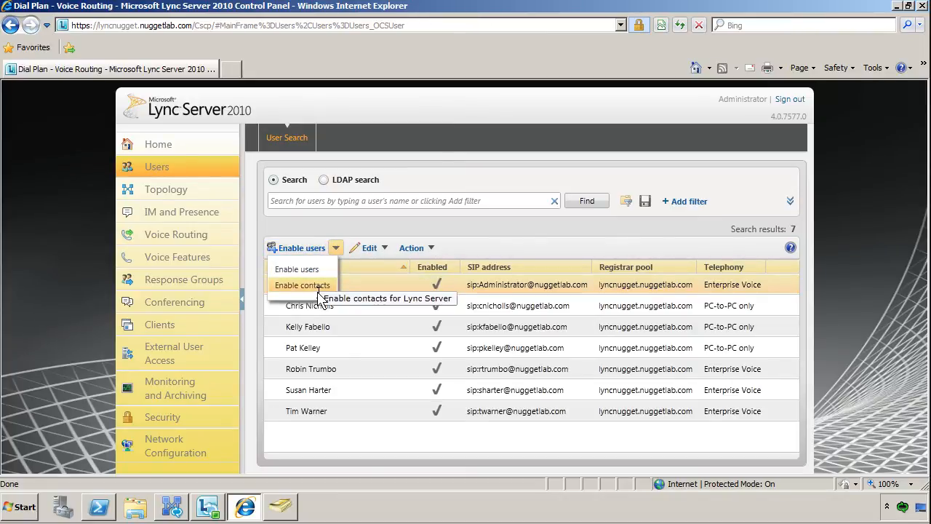
{"action": "mouse_move", "coordinate": [297, 269]}
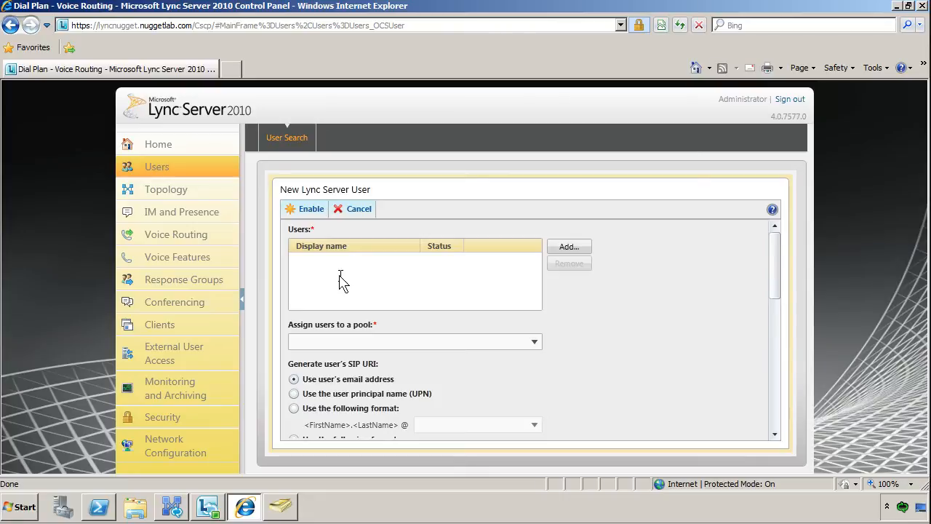
{"action": "mouse_move", "coordinate": [702, 304]}
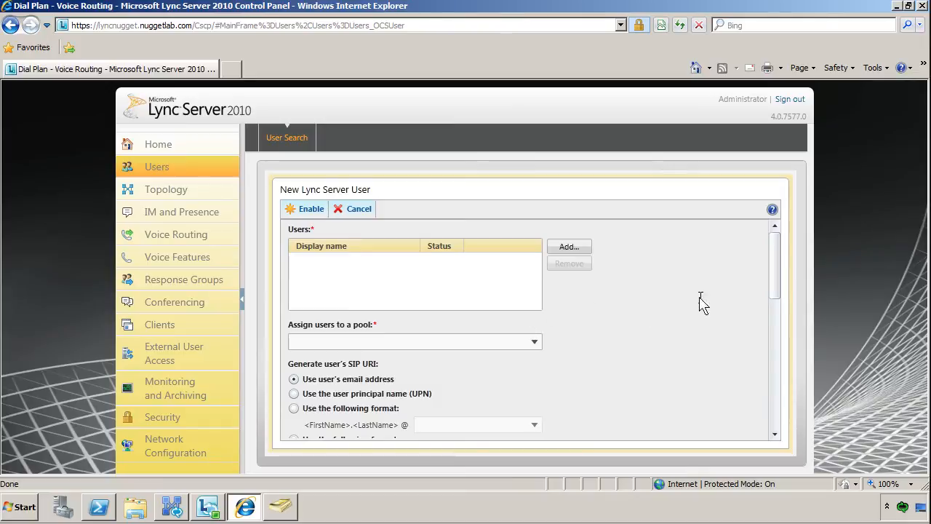
{"action": "scroll", "scroll_direction": "down", "scroll_amount": 3}
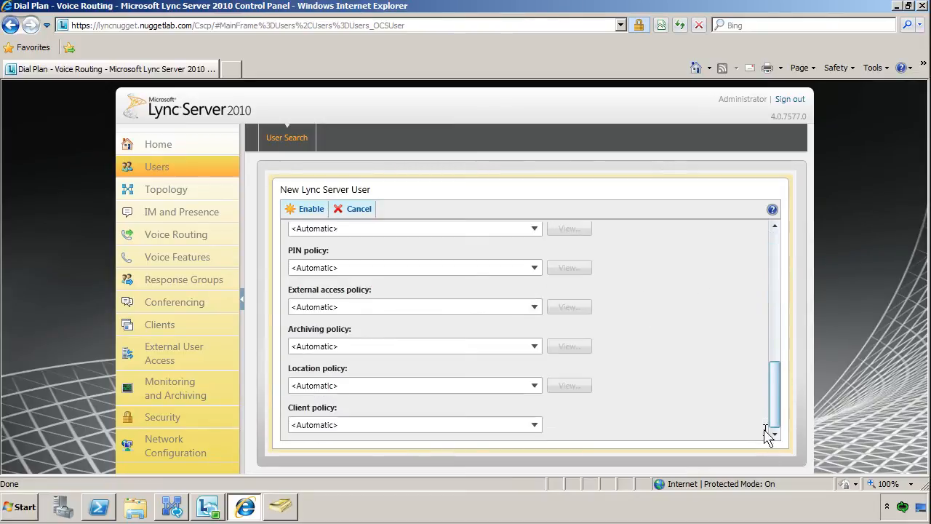
{"action": "scroll", "scroll_direction": "up", "scroll_amount": 3}
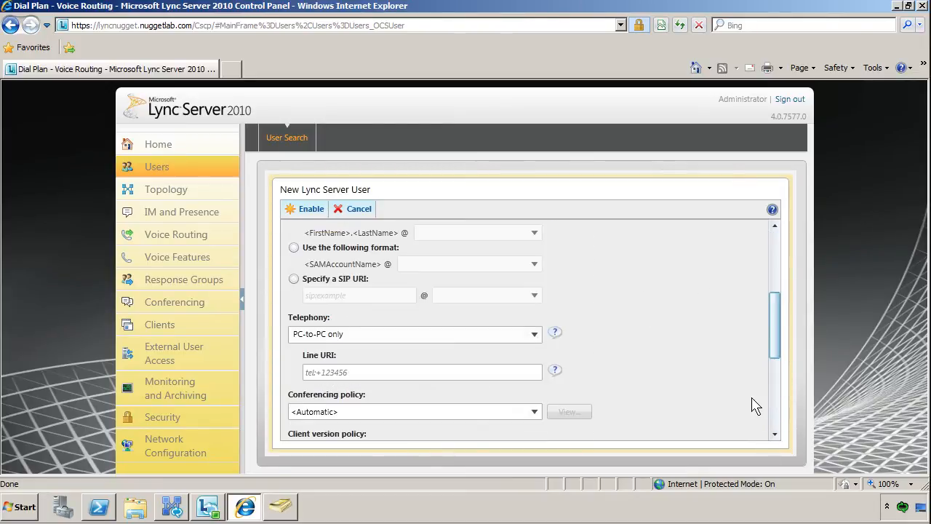
{"action": "scroll", "scroll_direction": "down", "scroll_amount": 3}
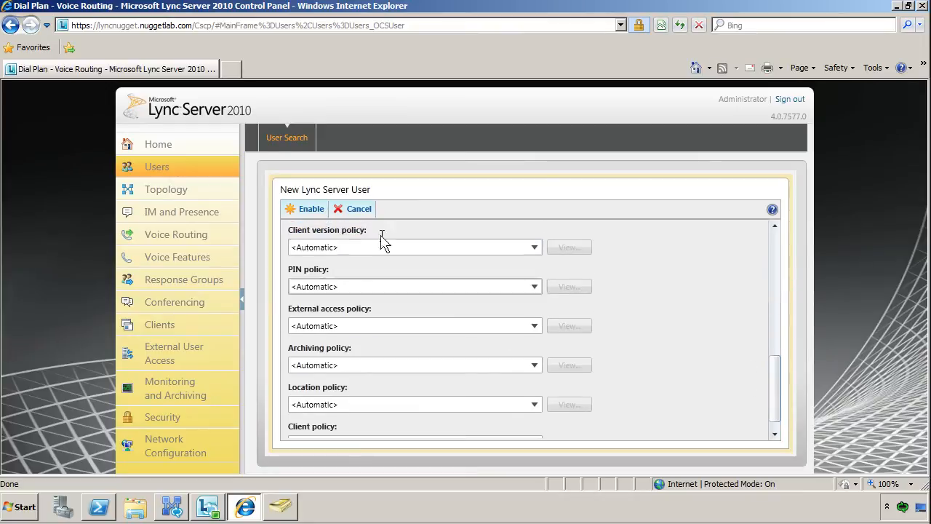
{"action": "mouse_move", "coordinate": [447, 263]}
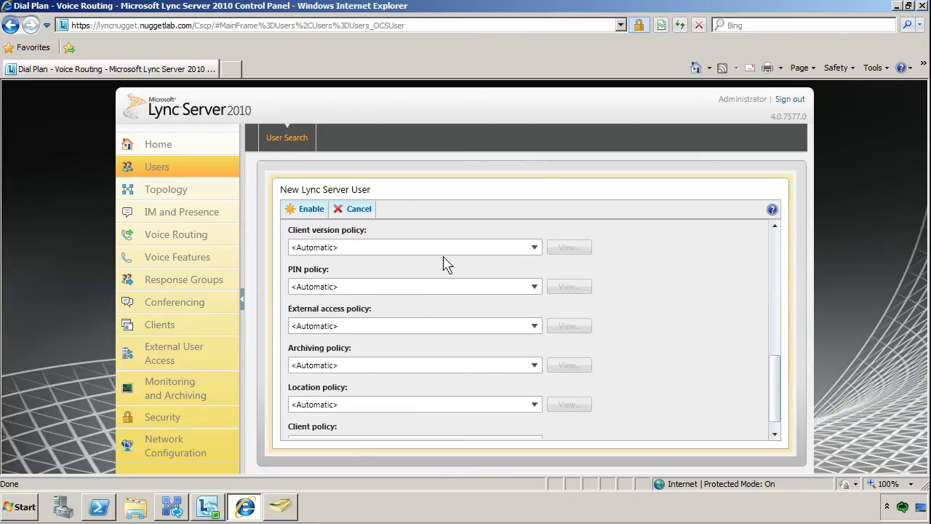
{"action": "mouse_move", "coordinate": [712, 386]}
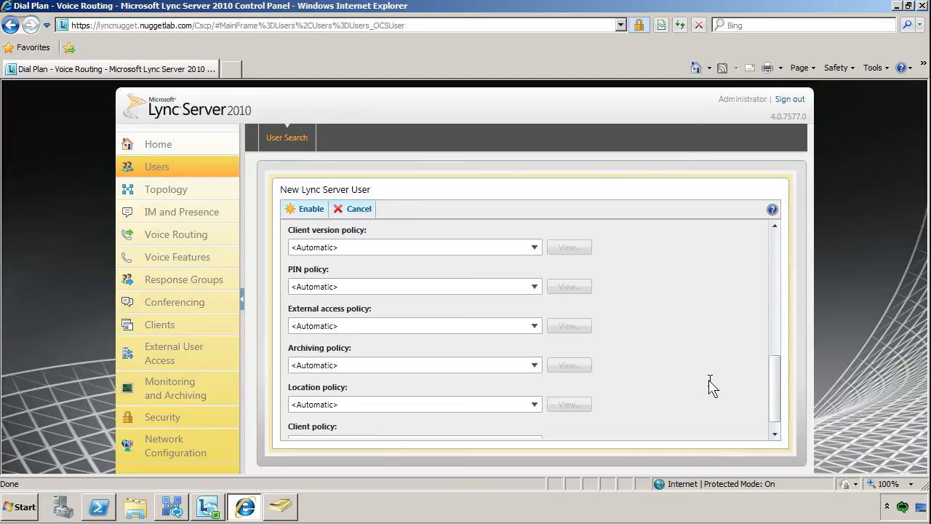
{"action": "mouse_move", "coordinate": [775, 389]}
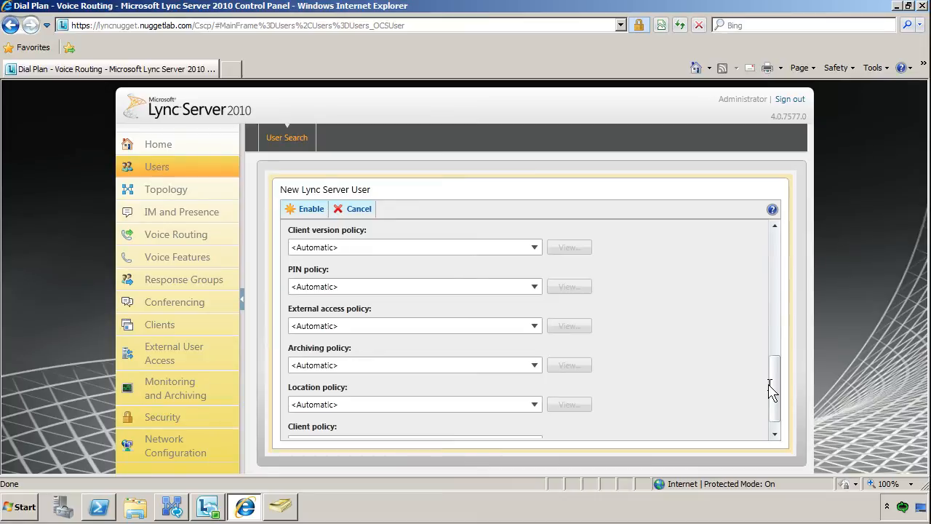
{"action": "scroll", "scroll_direction": "up", "scroll_amount": 3}
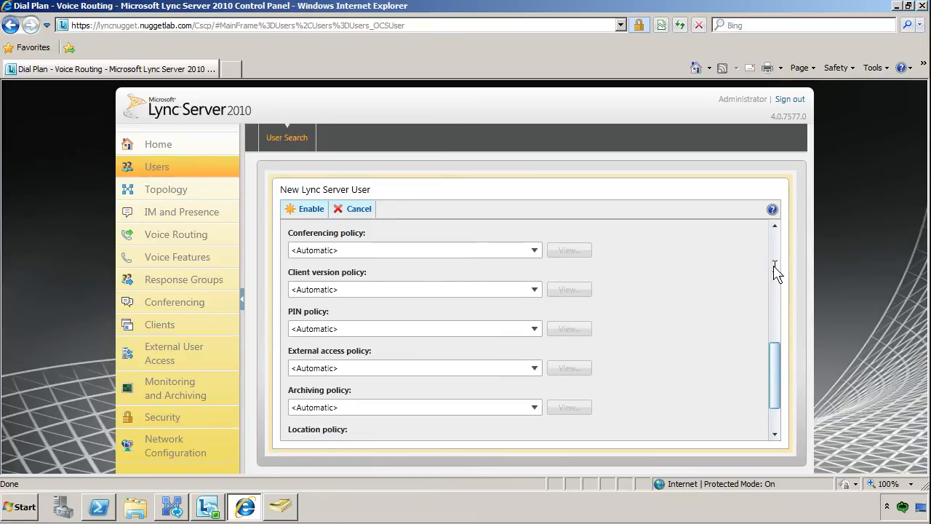
{"action": "scroll", "scroll_direction": "up", "scroll_amount": 3}
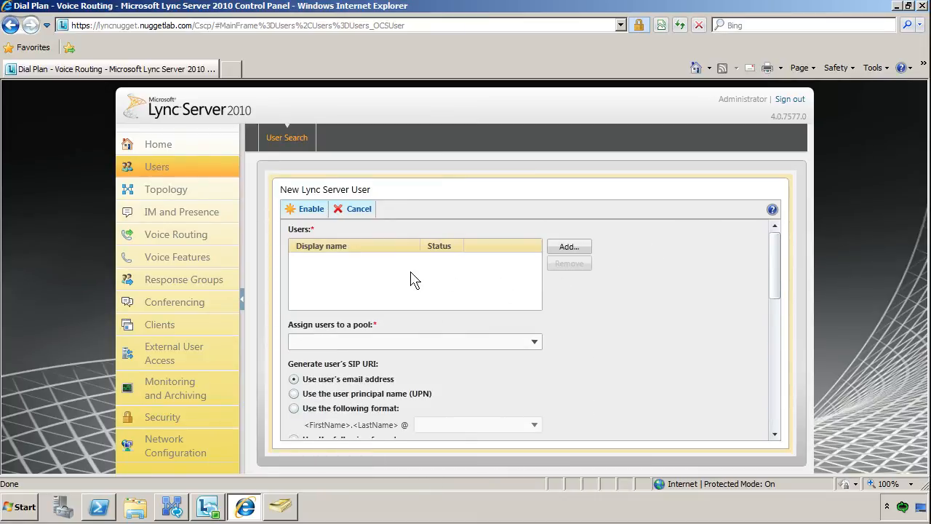
{"action": "mouse_move", "coordinate": [312, 253]}
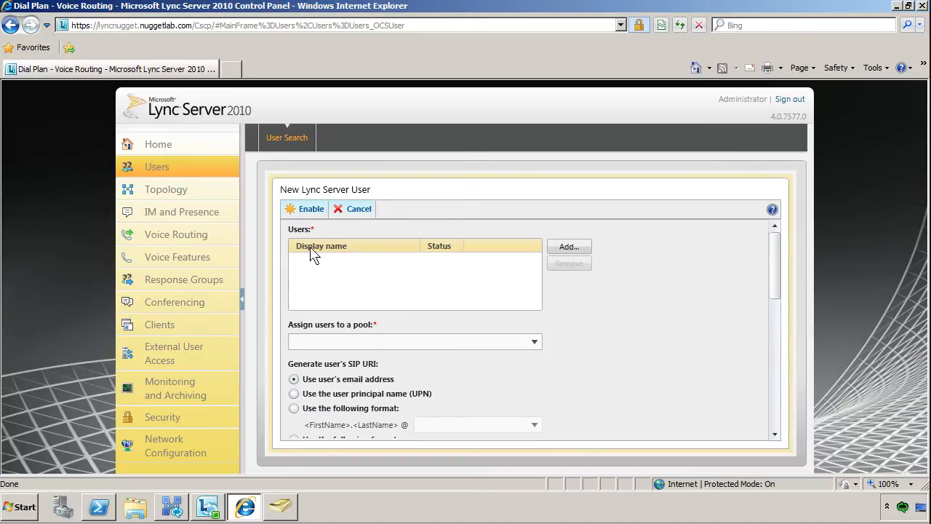
{"action": "mouse_move", "coordinate": [293, 255]}
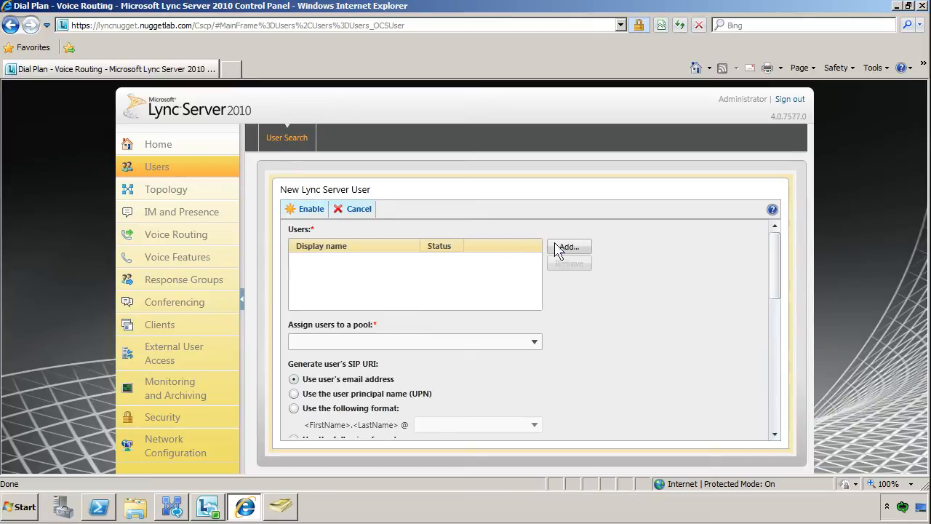
{"action": "left_click", "coordinate": [568, 246]}
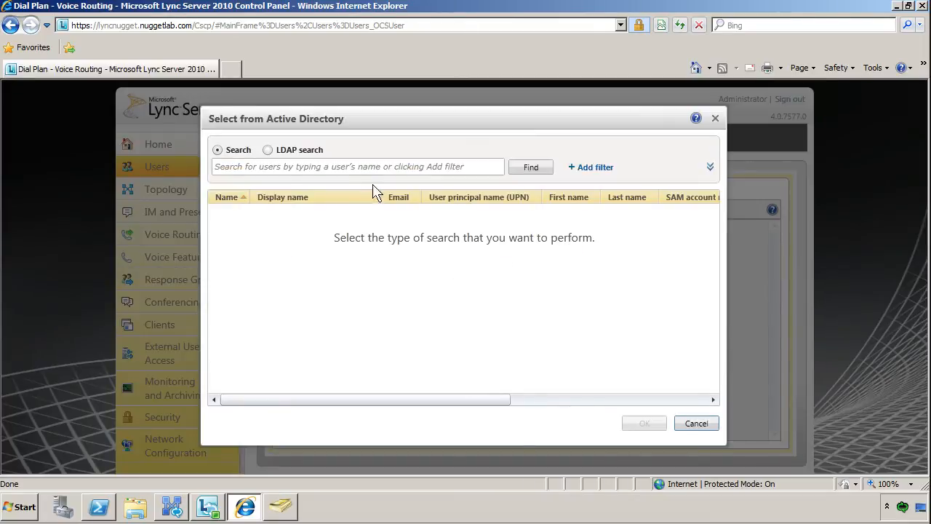
{"action": "left_click", "coordinate": [355, 167]}
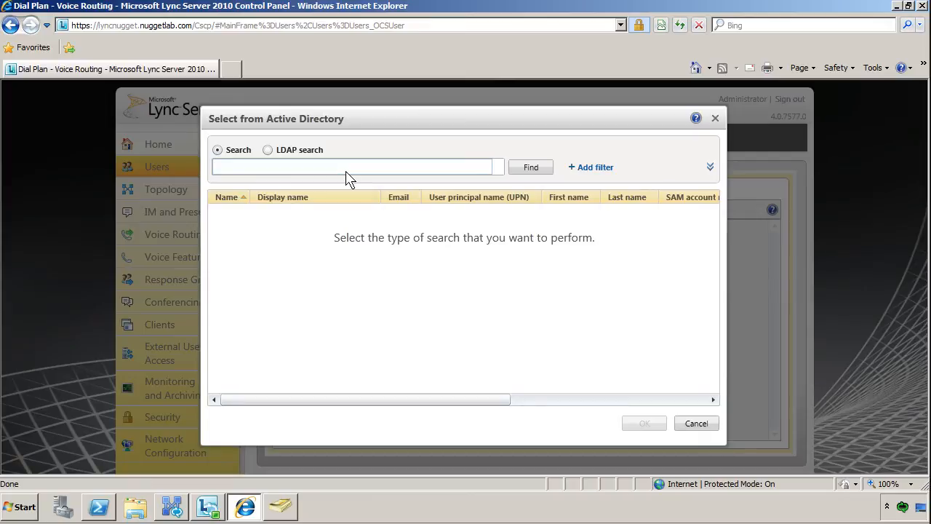
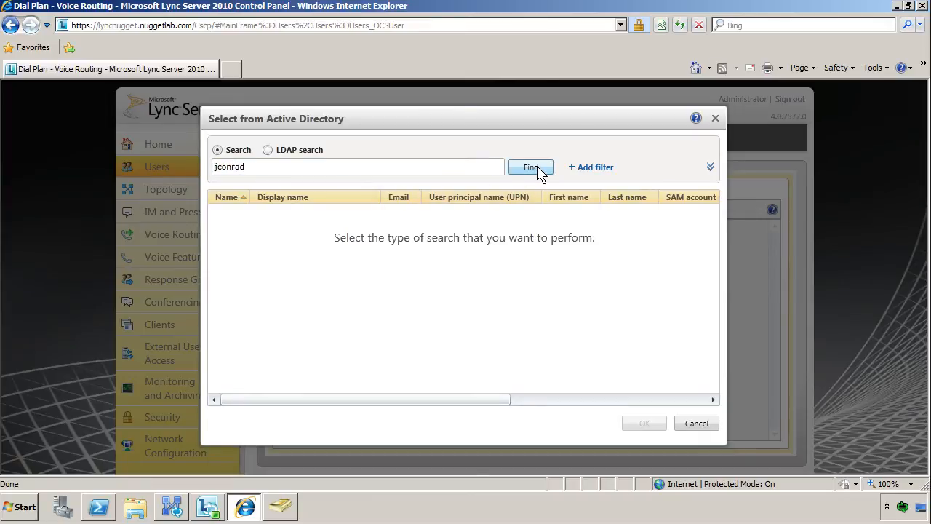
{"action": "left_click", "coordinate": [530, 167]}
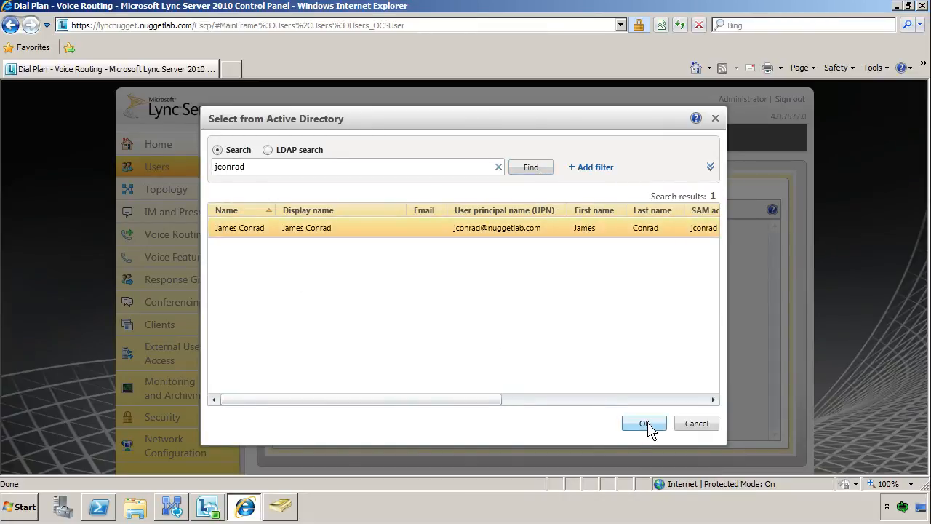
{"action": "left_click", "coordinate": [643, 424]}
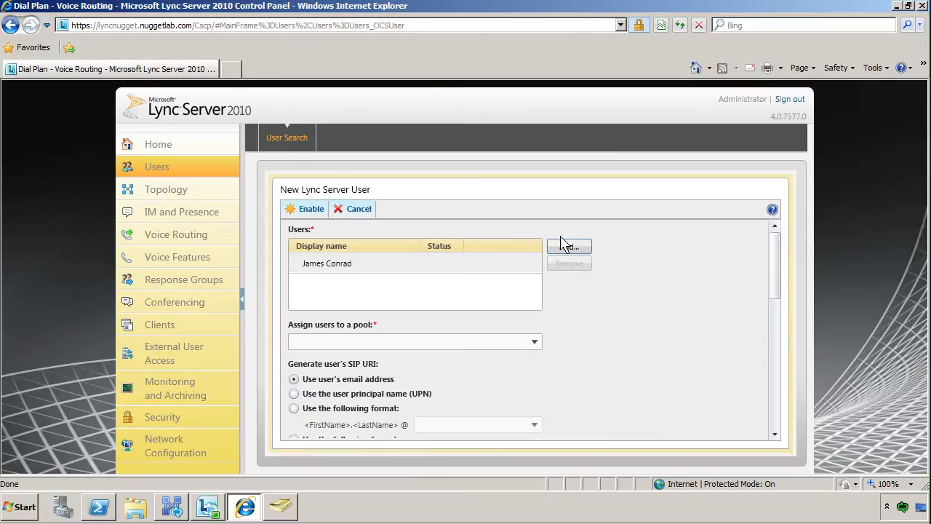
{"action": "mouse_move", "coordinate": [582, 417]}
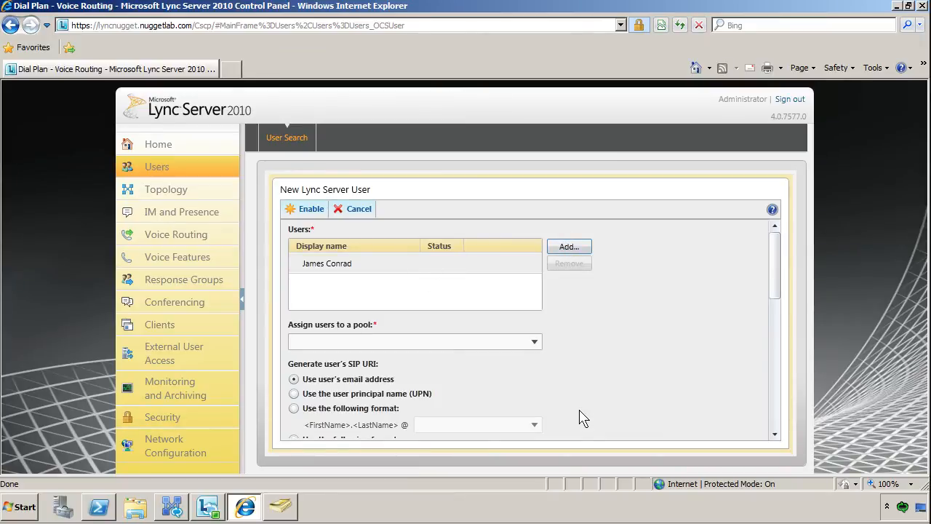
{"action": "mouse_move", "coordinate": [758, 276]}
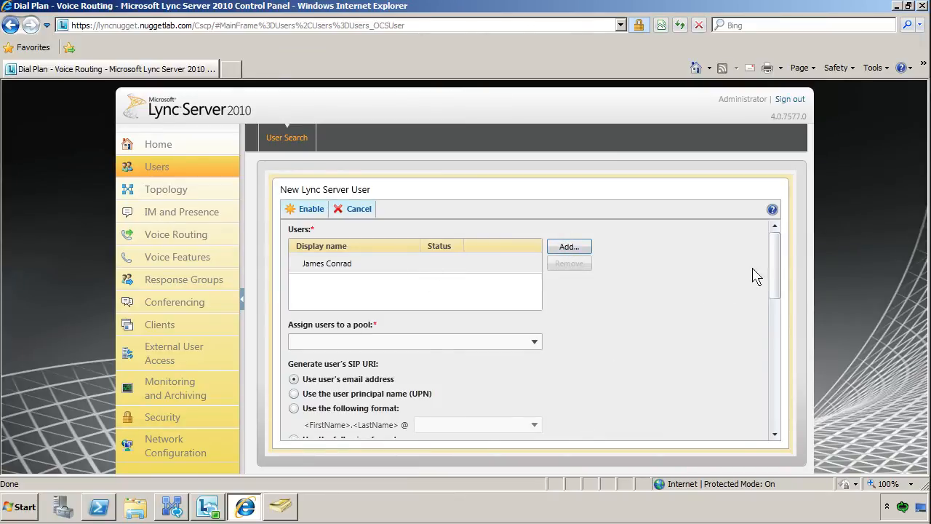
{"action": "scroll", "scroll_direction": "down", "scroll_amount": 3}
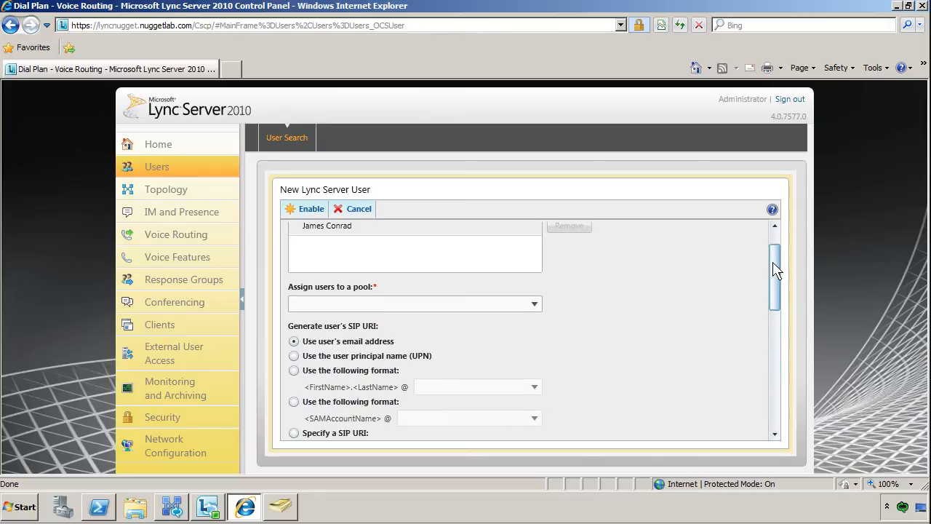
{"action": "scroll", "scroll_direction": "down", "scroll_amount": 3}
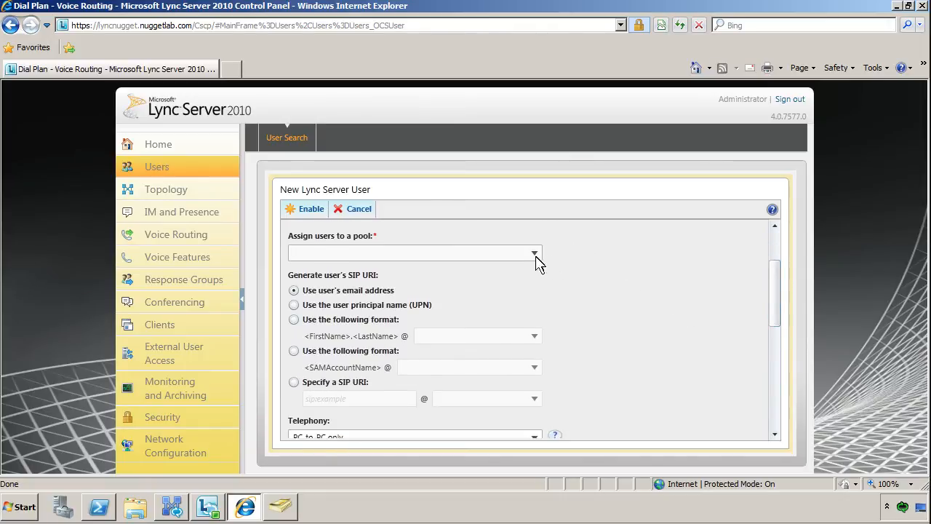
{"action": "left_click", "coordinate": [535, 253]}
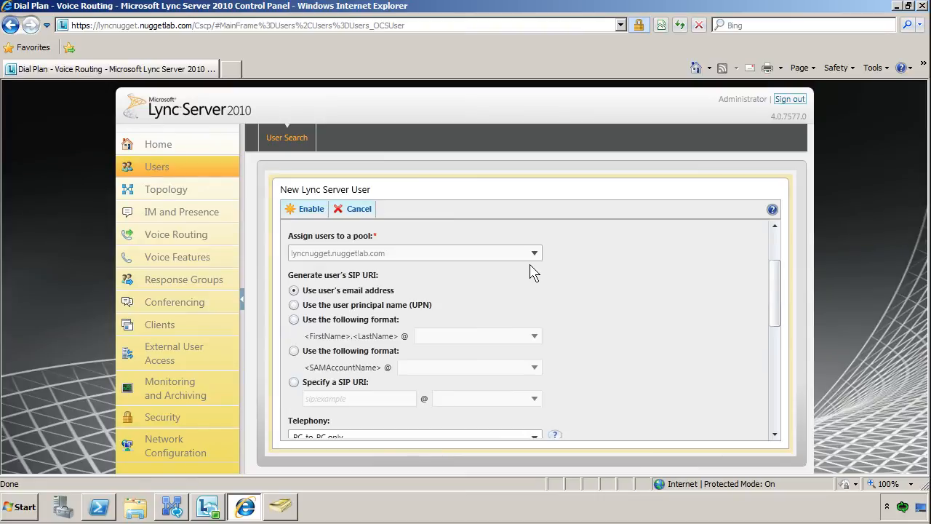
{"action": "scroll", "scroll_direction": "down", "scroll_amount": 3}
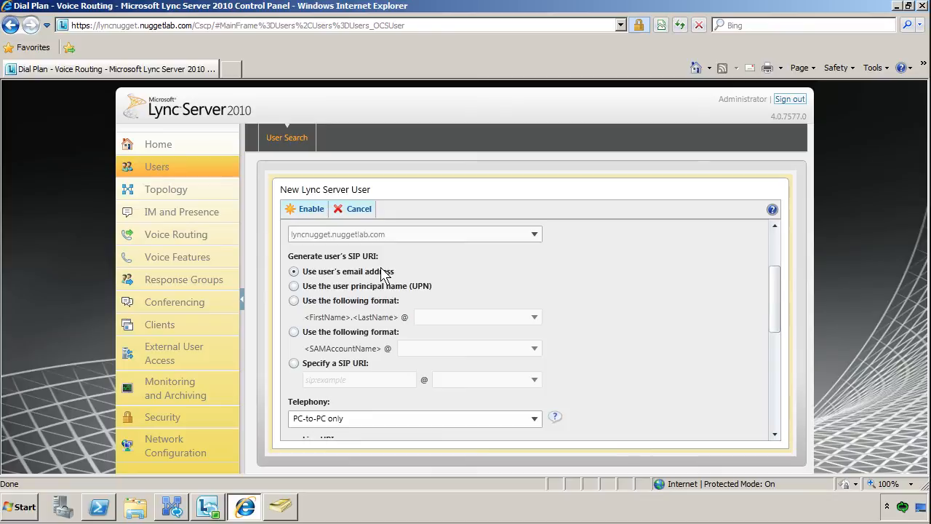
{"action": "mouse_move", "coordinate": [353, 261]}
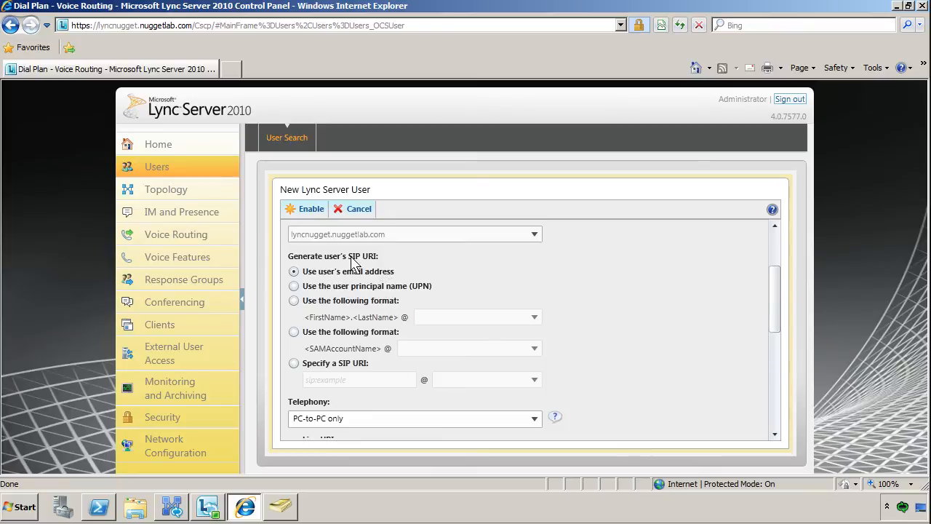
{"action": "mouse_move", "coordinate": [734, 323]}
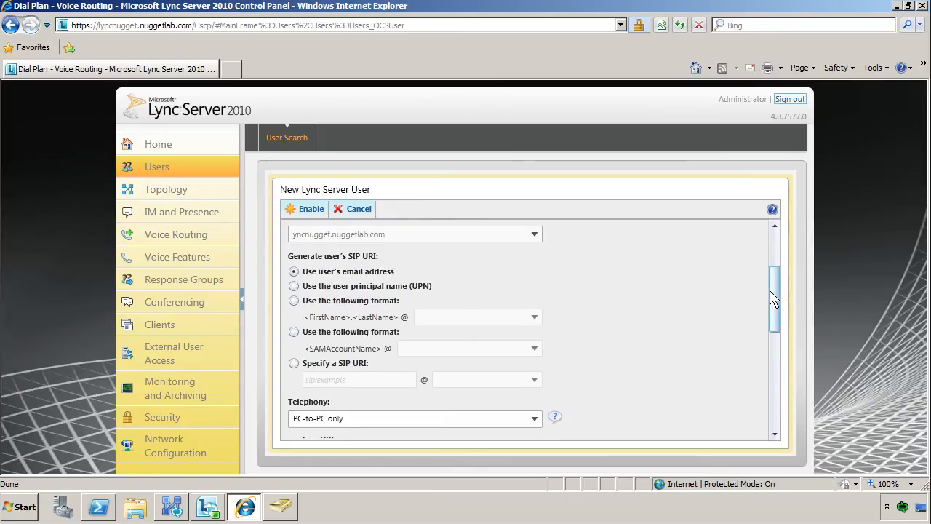
- Choose the user principal name (UPN) option for generating the SIP URI
{"action": "scroll", "scroll_direction": "down", "scroll_amount": 3}
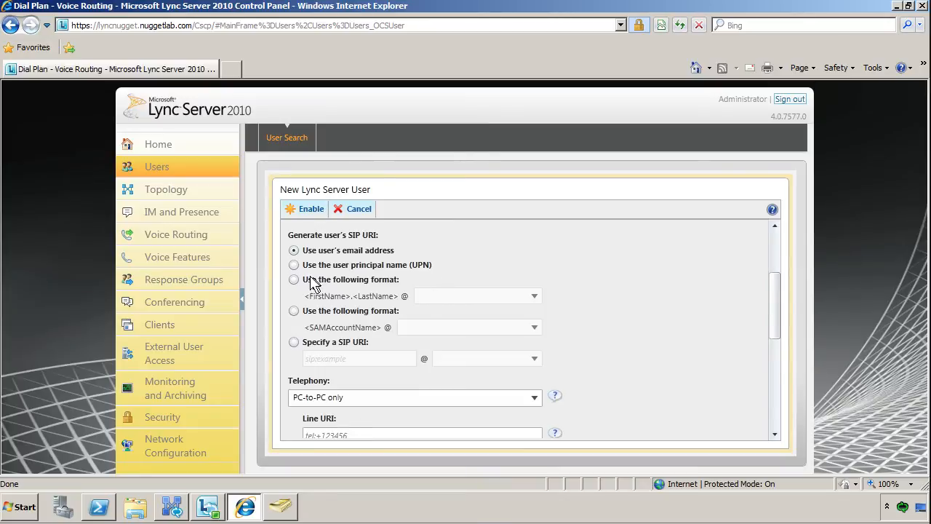
{"action": "mouse_move", "coordinate": [365, 264]}
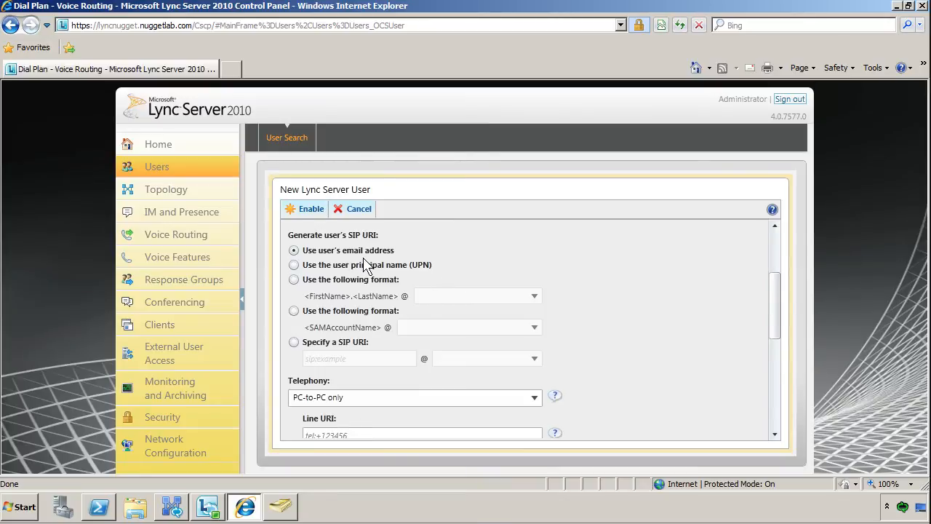
{"action": "left_click", "coordinate": [293, 264]}
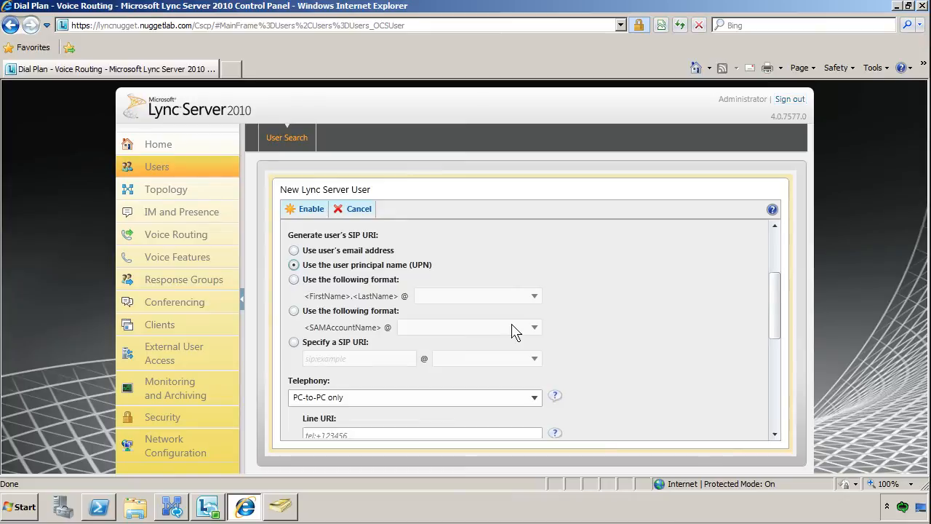
{"action": "mouse_move", "coordinate": [378, 298]}
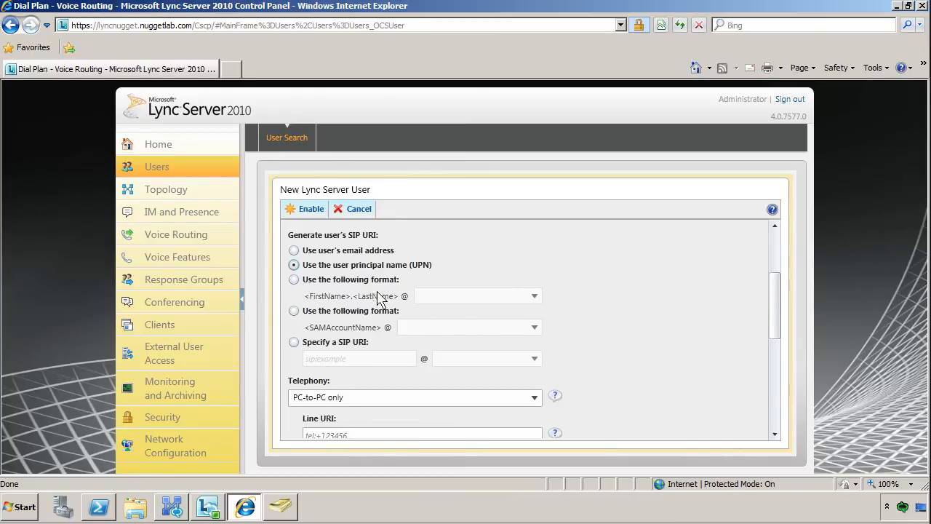
{"action": "mouse_move", "coordinate": [696, 318]}
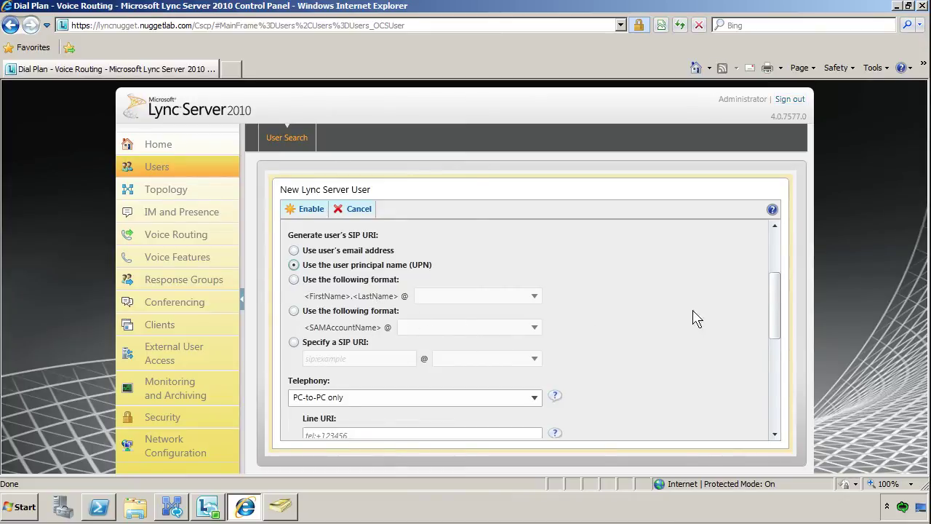
{"action": "mouse_move", "coordinate": [618, 277]}
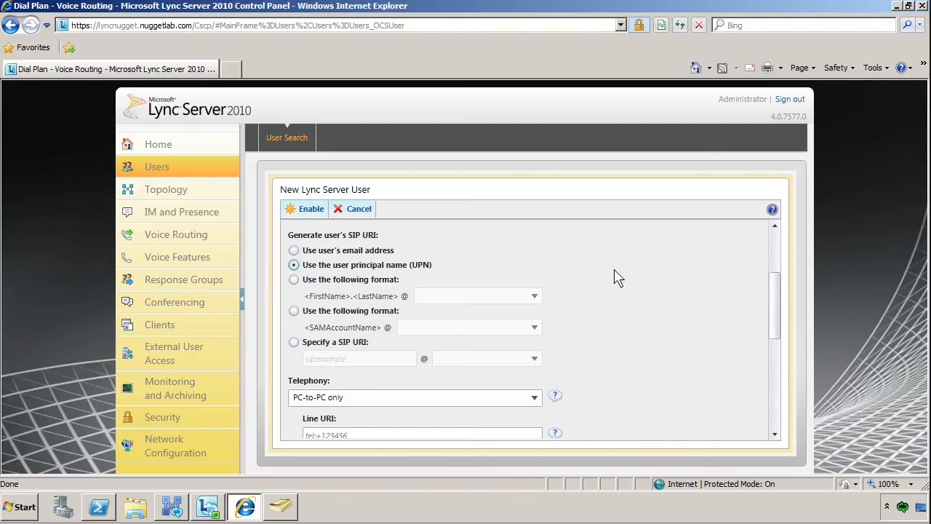
{"action": "mouse_move", "coordinate": [775, 302]}
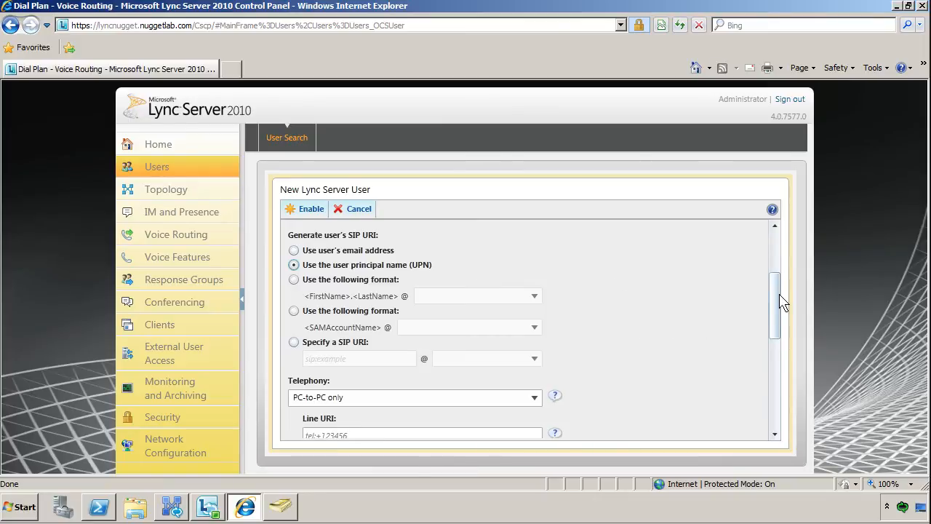
{"action": "scroll", "scroll_direction": "down", "scroll_amount": 3}
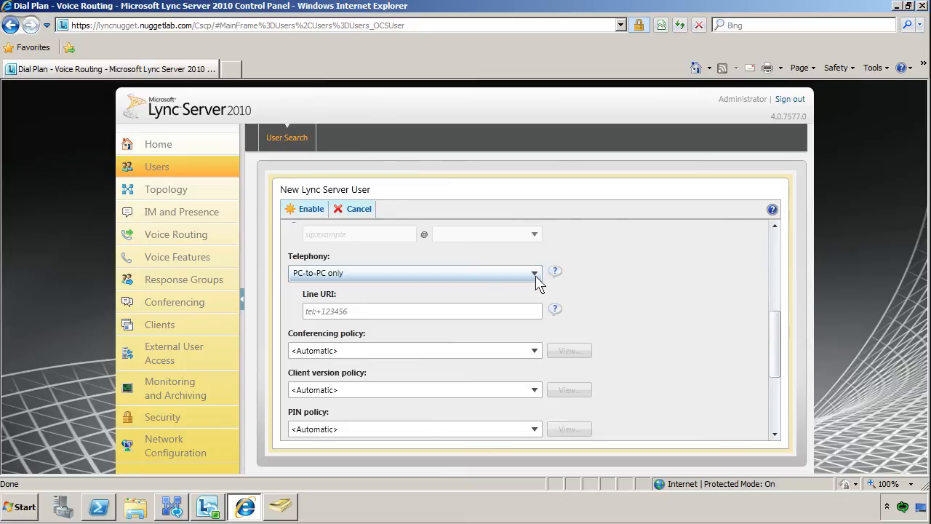
{"action": "left_click", "coordinate": [534, 273]}
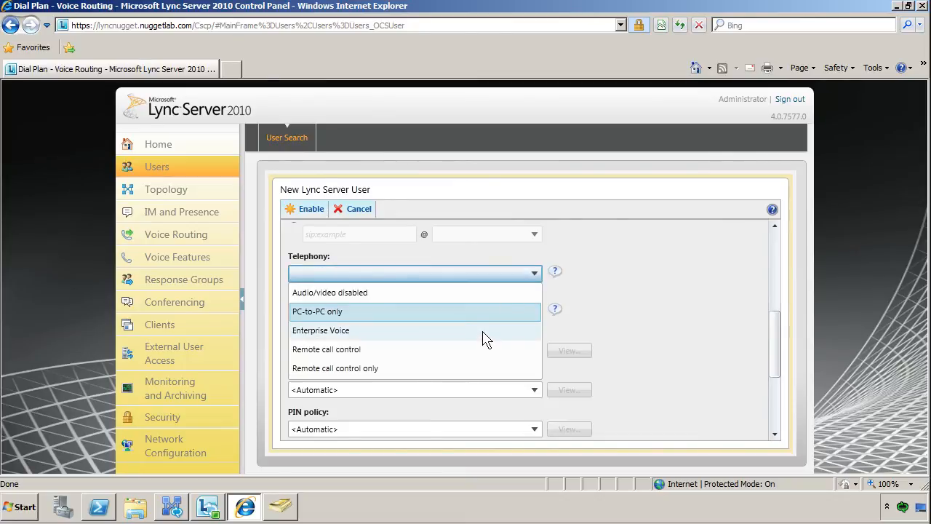
{"action": "left_click", "coordinate": [320, 330]}
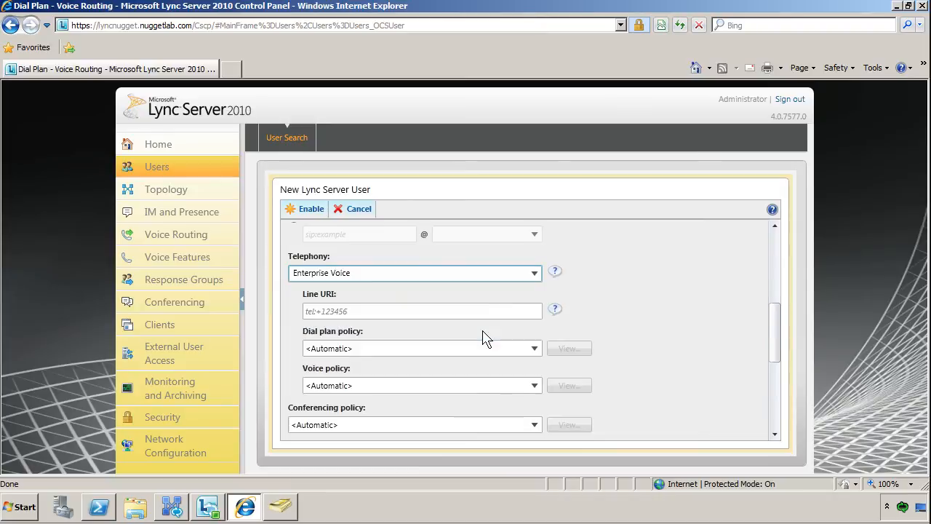
{"action": "mouse_move", "coordinate": [771, 324]}
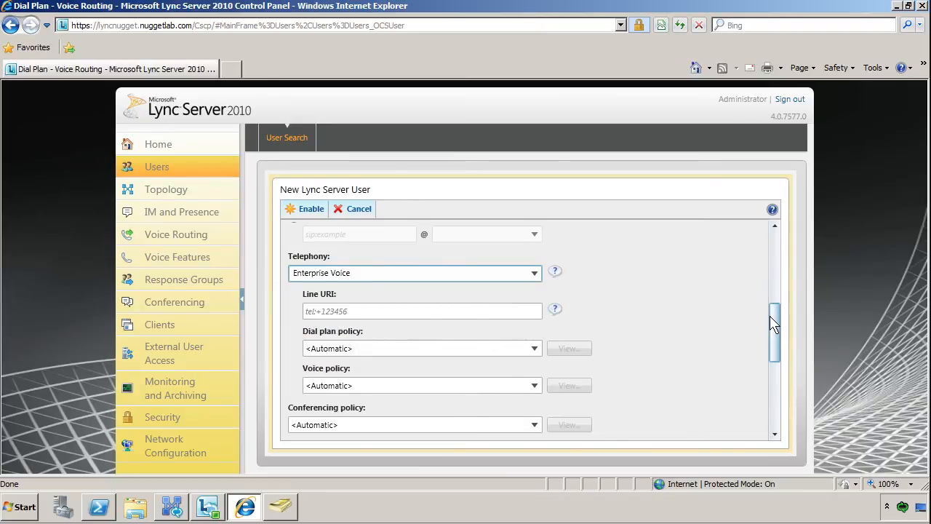
{"action": "scroll", "scroll_direction": "down", "scroll_amount": 3}
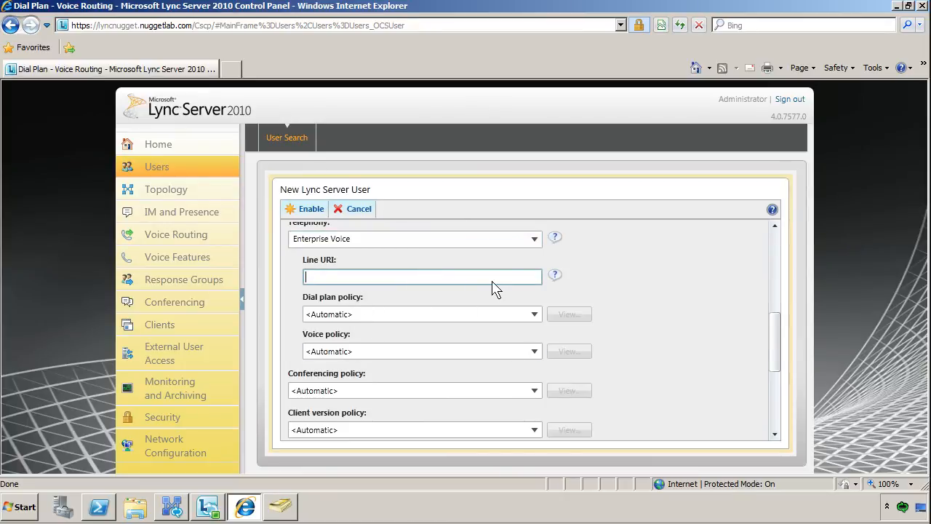
{"action": "type", "text": "tel:"}
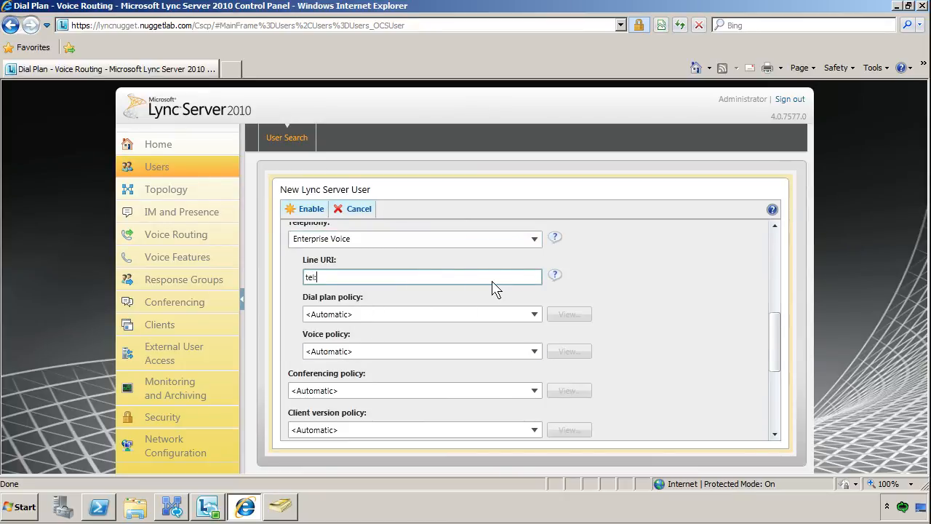
{"action": "type", "text": "+"}
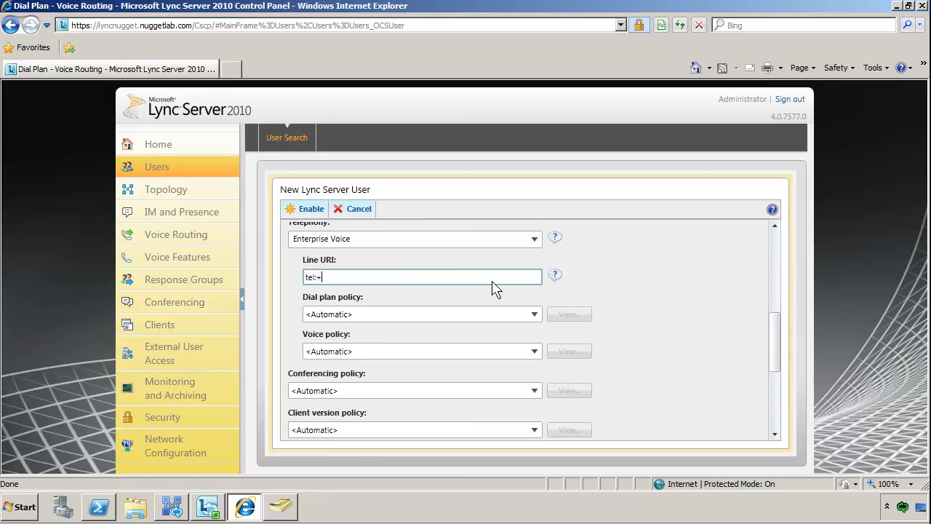
{"action": "type", "text": "16154"}
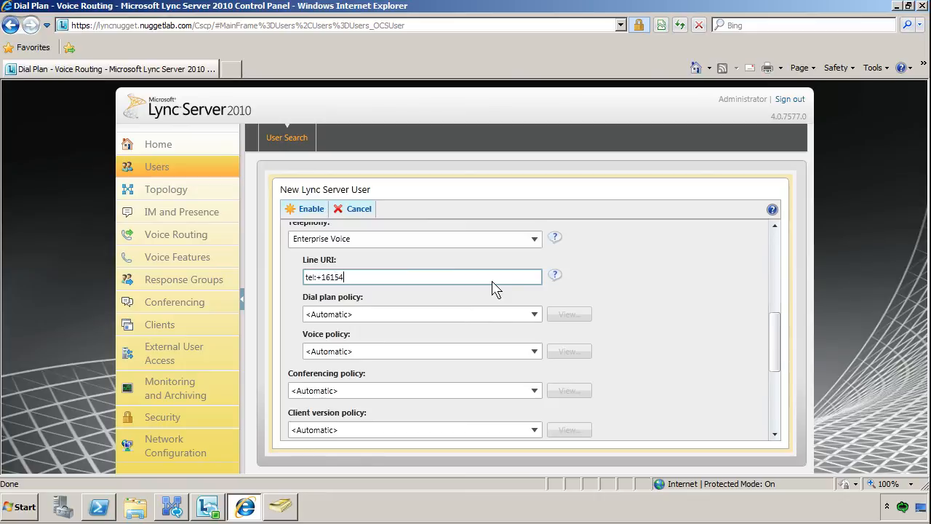
{"action": "type", "text": "555"}
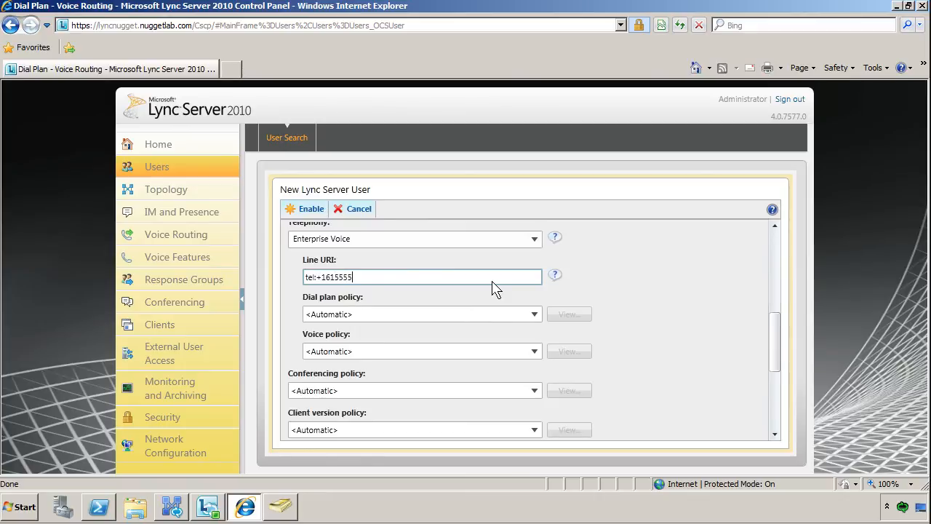
{"action": "left_click", "coordinate": [533, 313]}
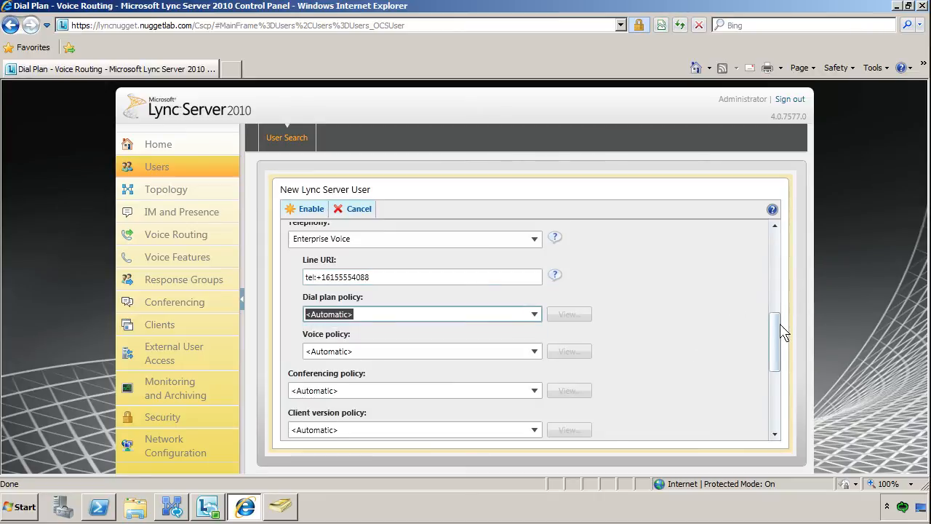
{"action": "scroll", "scroll_direction": "down", "scroll_amount": 3}
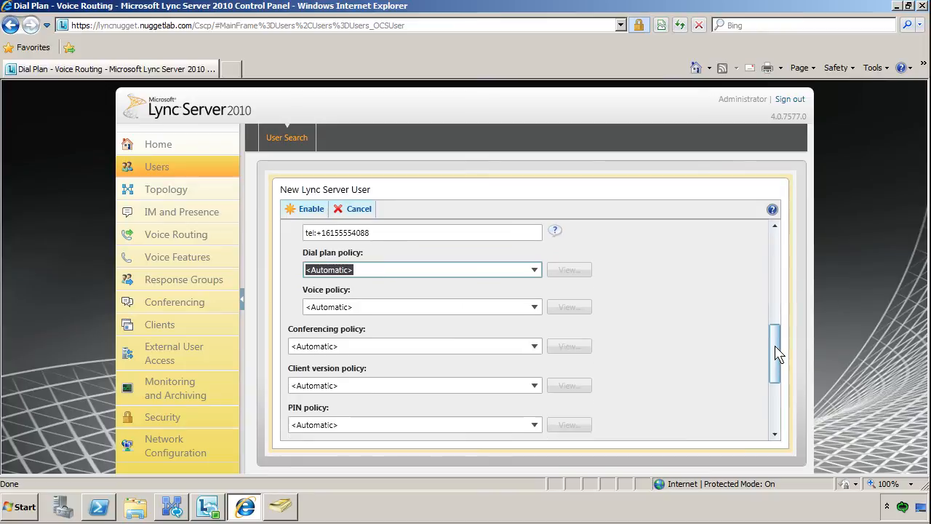
{"action": "scroll", "scroll_direction": "up", "scroll_amount": 3}
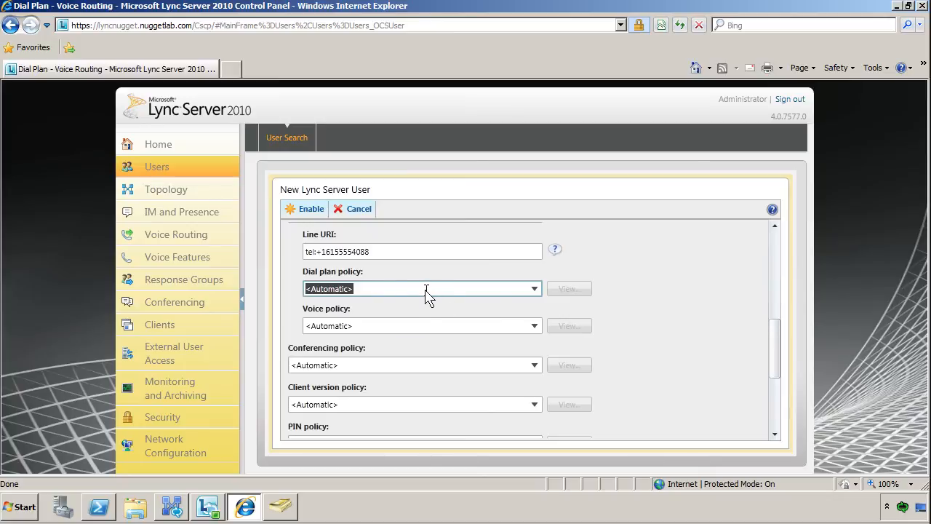
{"action": "mouse_move", "coordinate": [400, 294]}
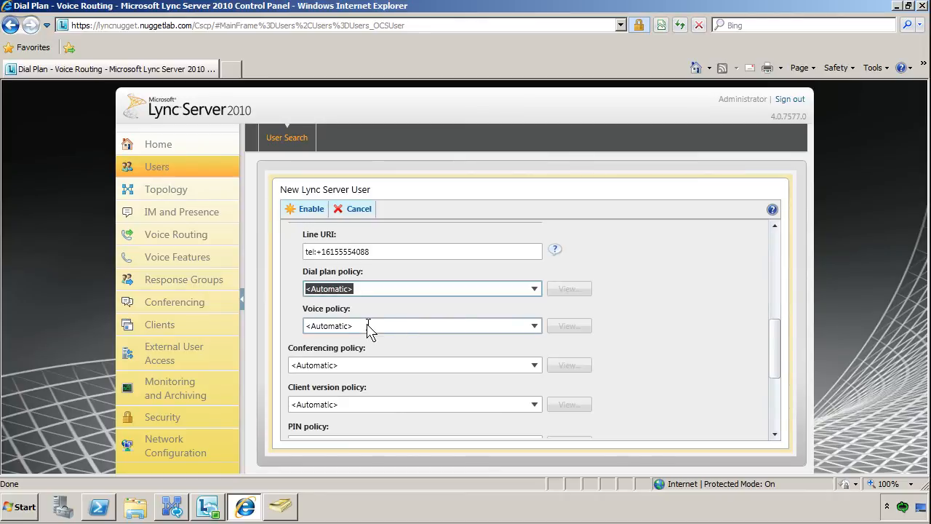
{"action": "scroll", "scroll_direction": "down", "scroll_amount": 3}
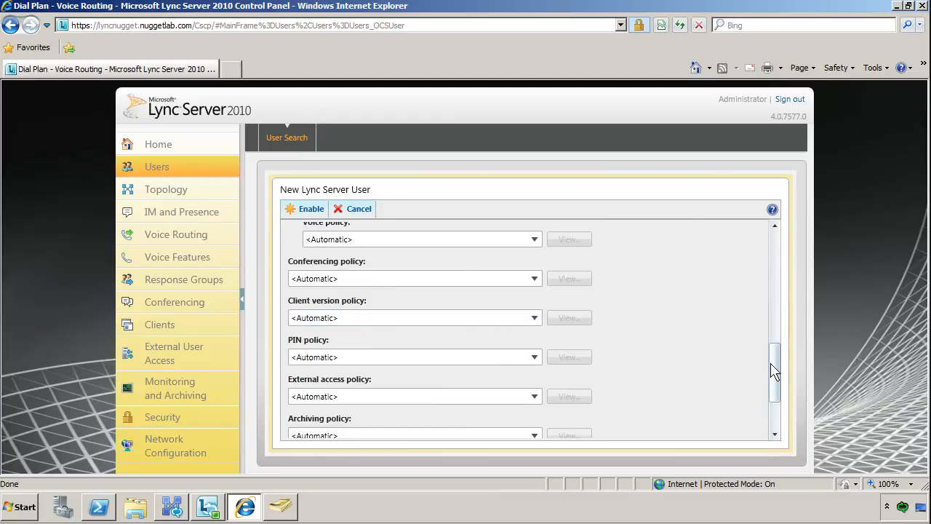
{"action": "scroll", "scroll_direction": "down", "scroll_amount": 3}
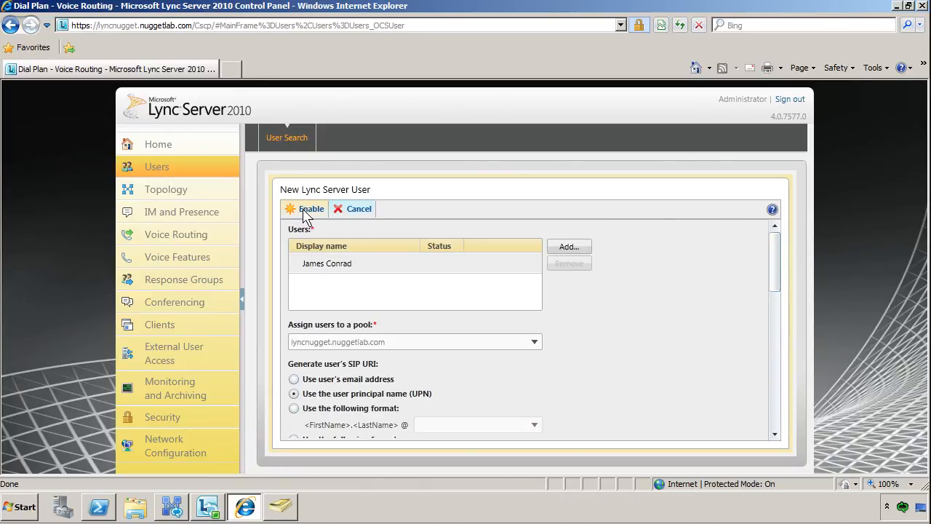
{"action": "left_click", "coordinate": [311, 209]}
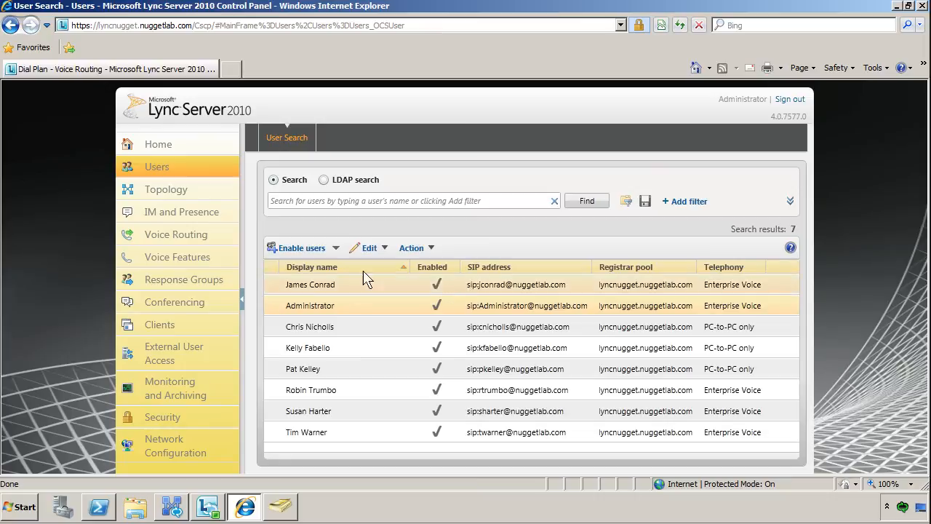
{"action": "mouse_move", "coordinate": [399, 294]}
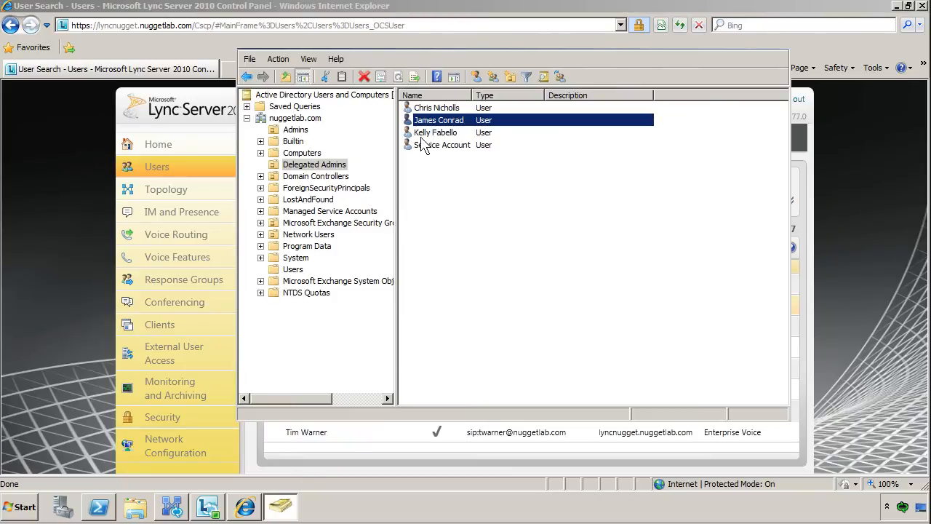
{"action": "mouse_move", "coordinate": [425, 123]}
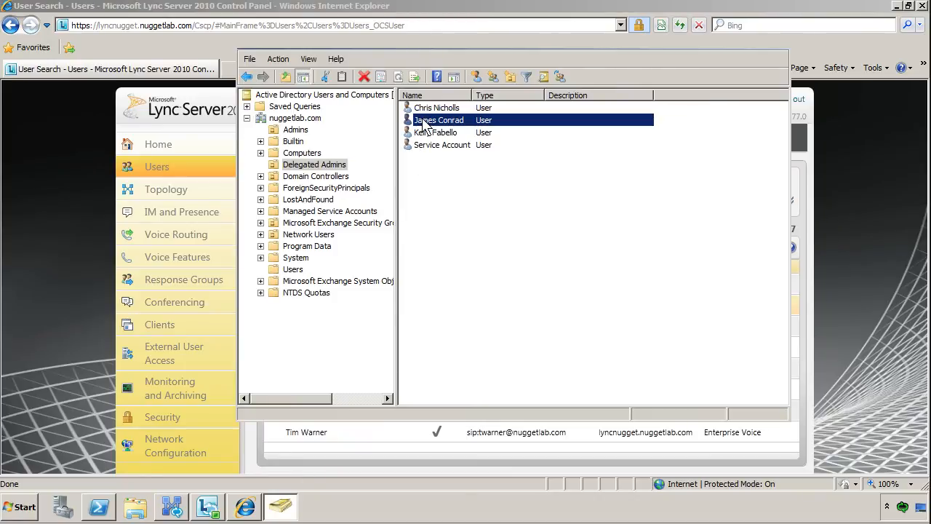
{"action": "double_click", "coordinate": [438, 119]}
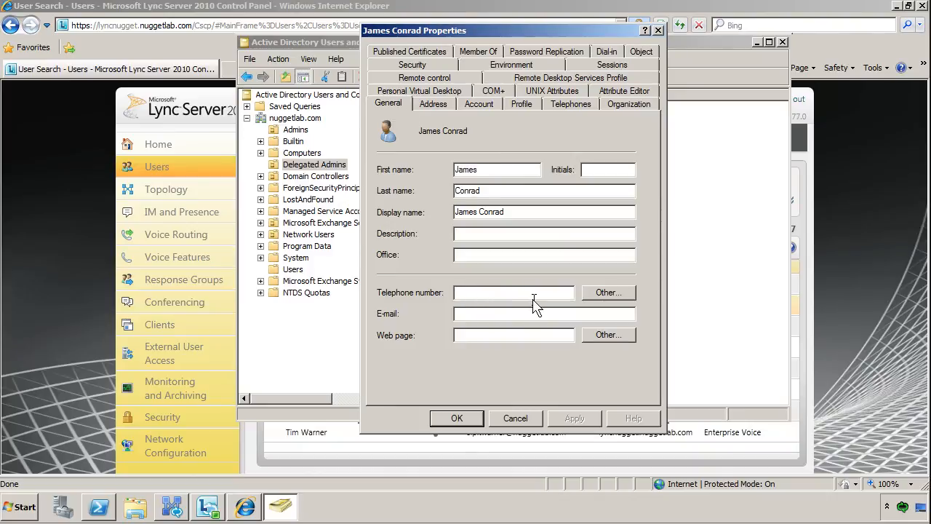
{"action": "type", "text": "+161"}
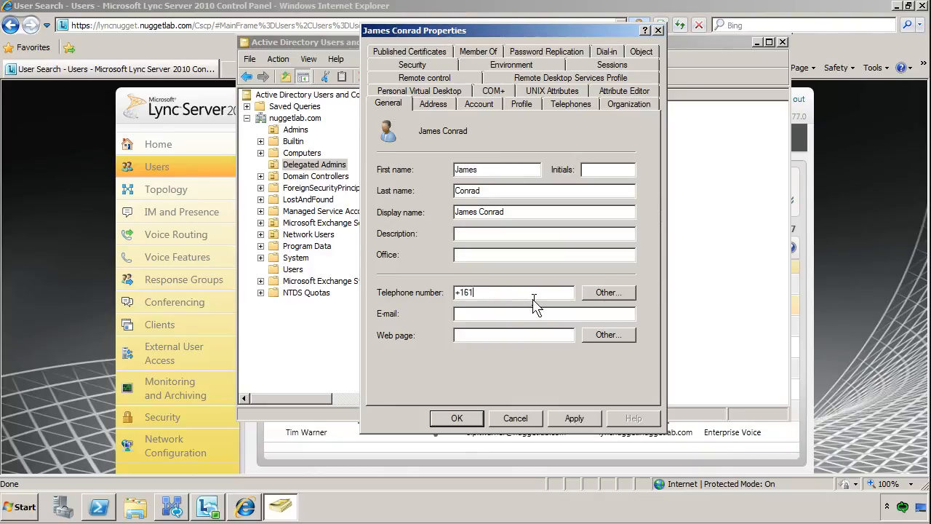
{"action": "type", "text": "5"}
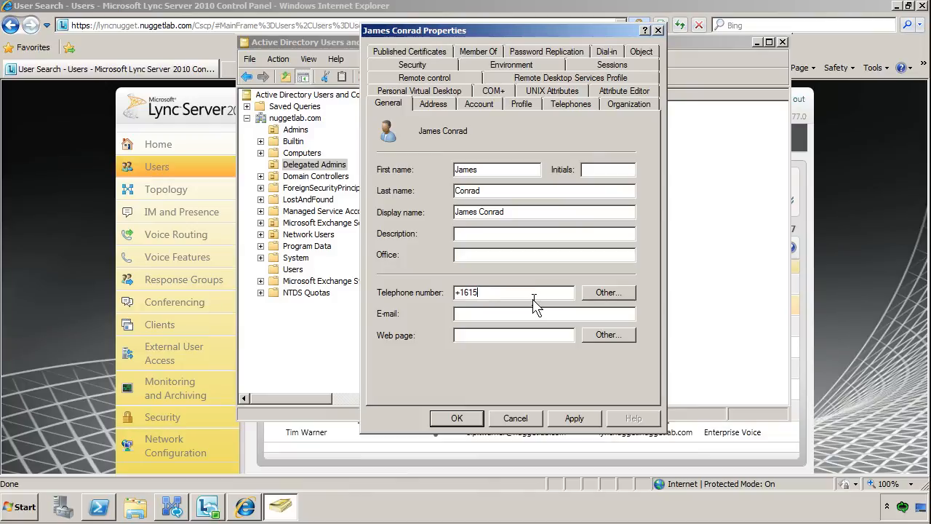
{"action": "type", "text": "555308"}
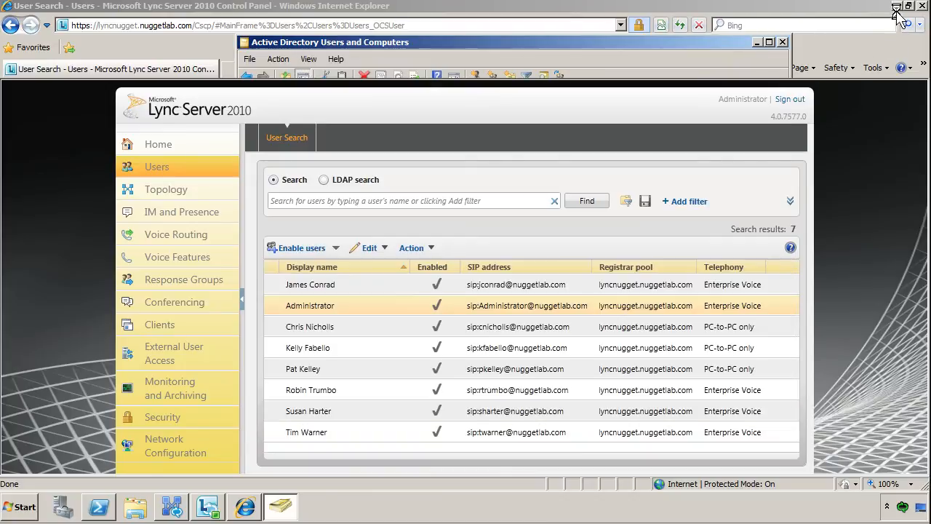
{"action": "left_click", "coordinate": [907, 6]}
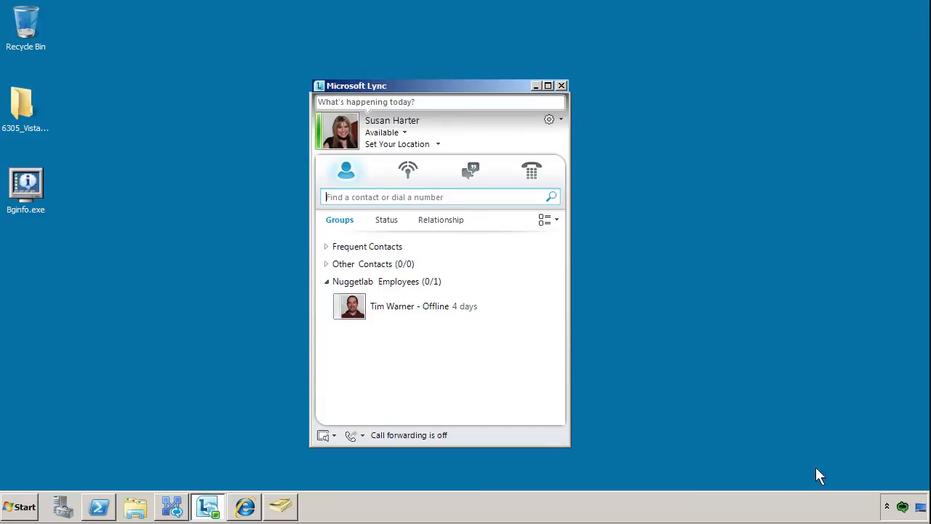
{"action": "left_click", "coordinate": [549, 119]}
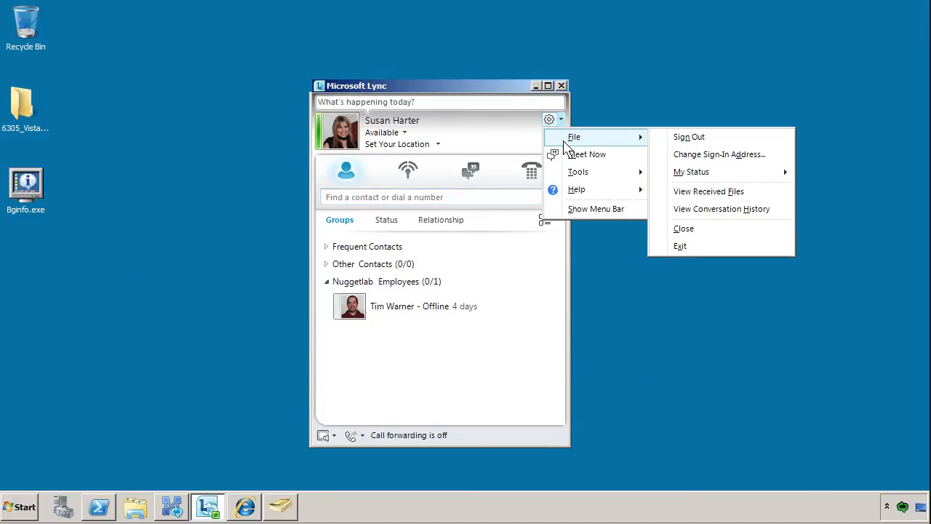
{"action": "left_click", "coordinate": [689, 137]}
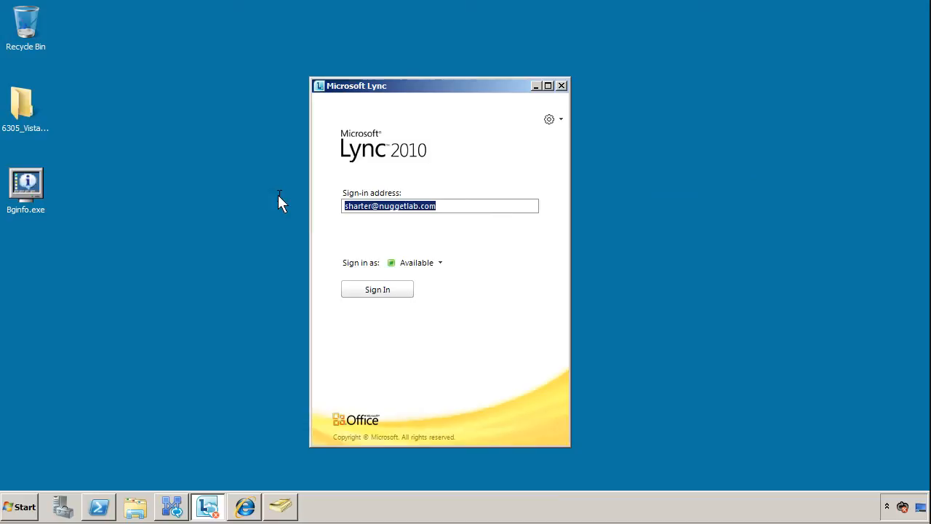
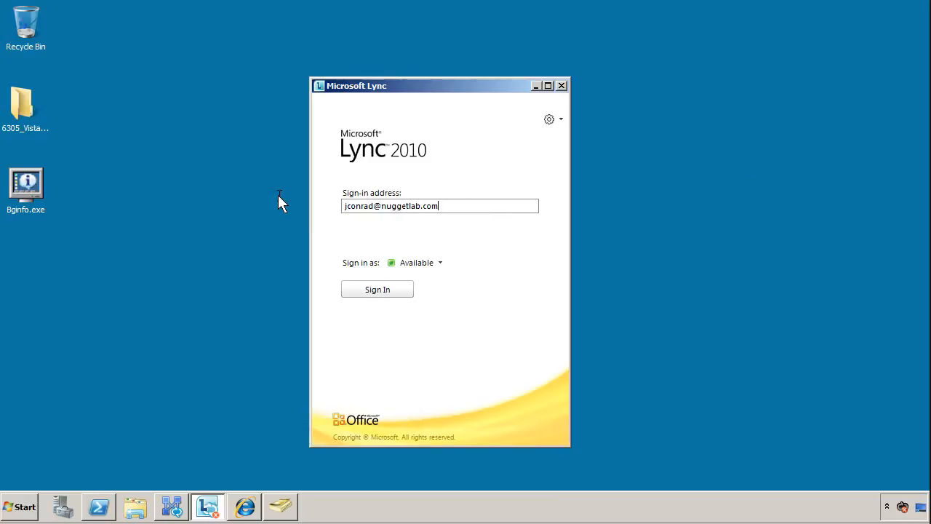
{"action": "left_click", "coordinate": [415, 262]}
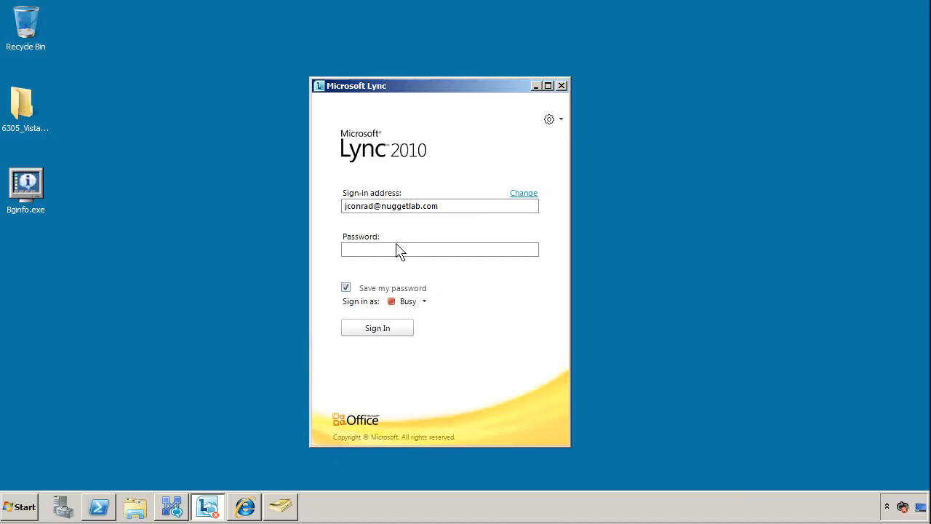
{"action": "mouse_move", "coordinate": [367, 264]}
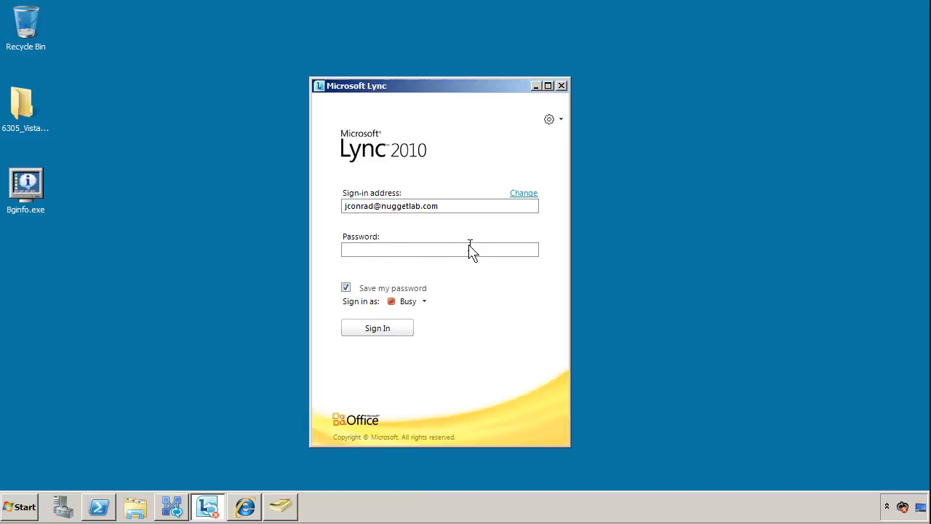
{"action": "left_click", "coordinate": [377, 328]}
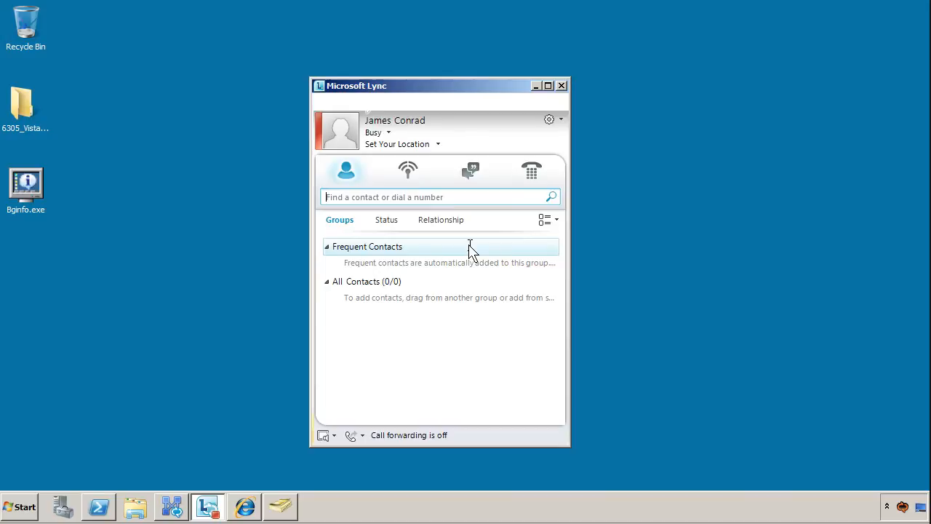
{"action": "mouse_move", "coordinate": [418, 281]}
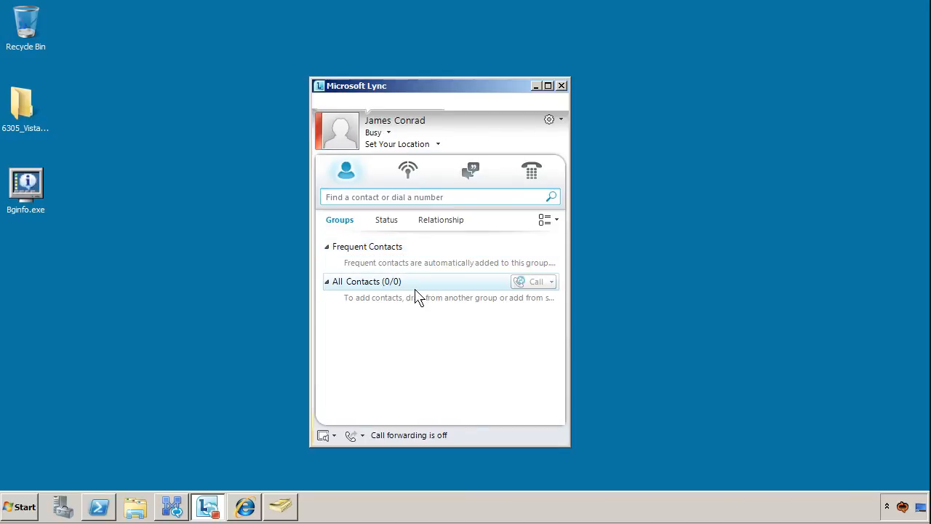
- Post the note "I'm getting used to Lync." and check it under My Activities
{"action": "left_click_drag", "start_coordinate": [440, 85], "coordinate": [527, 75]}
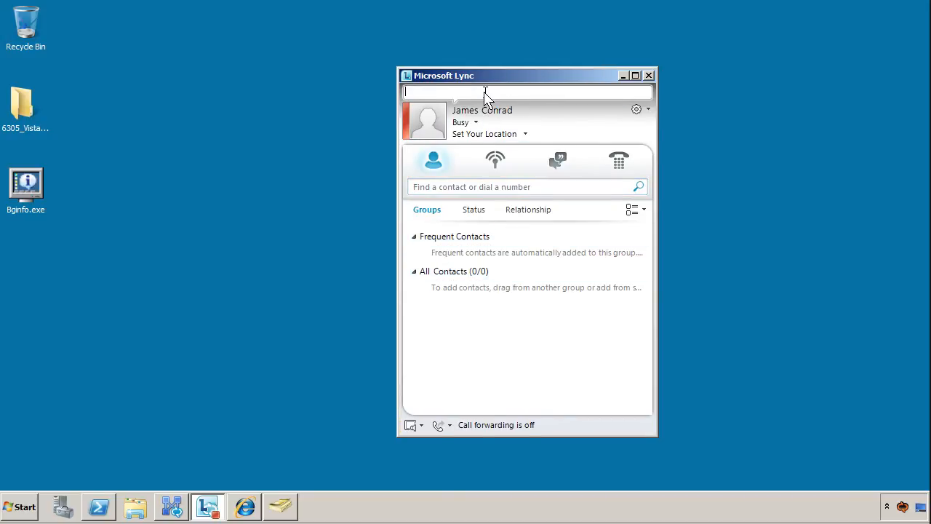
{"action": "mouse_move", "coordinate": [475, 100]}
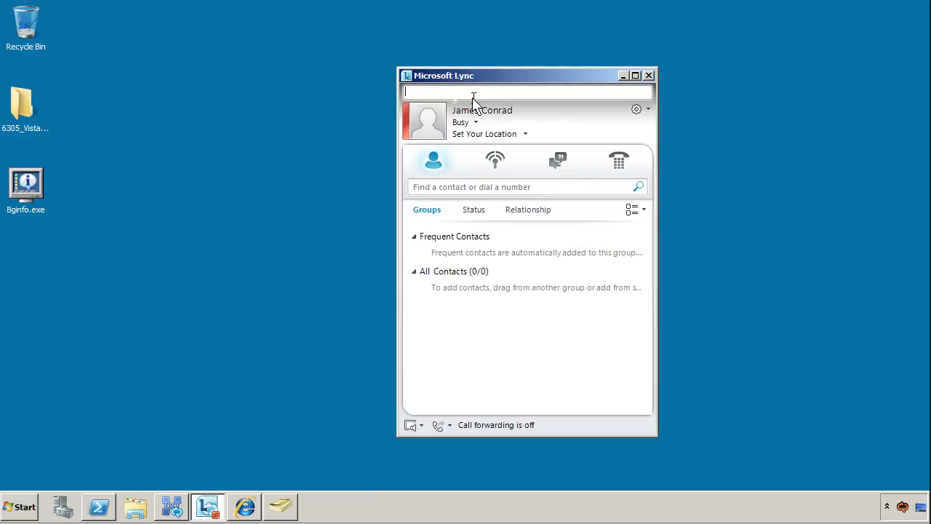
{"action": "type", "text": "I'm getting used to Lync."}
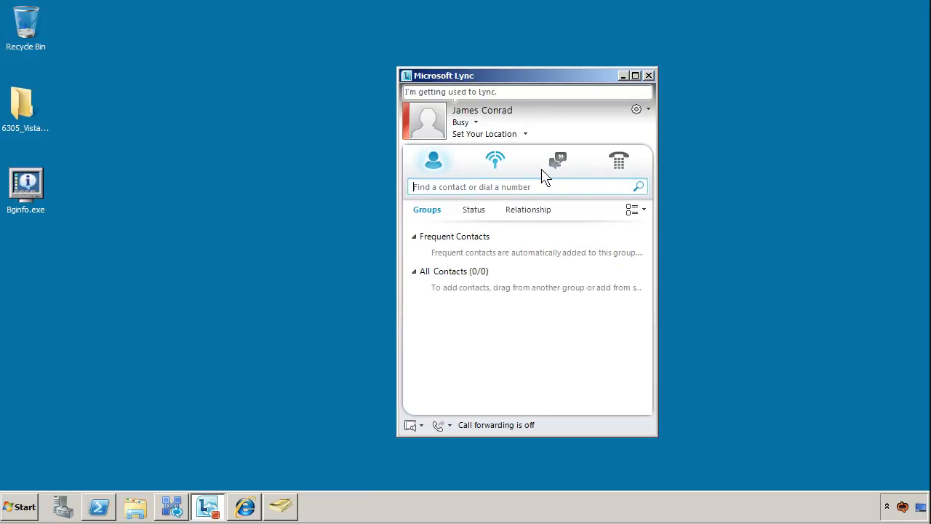
{"action": "left_click", "coordinate": [495, 160]}
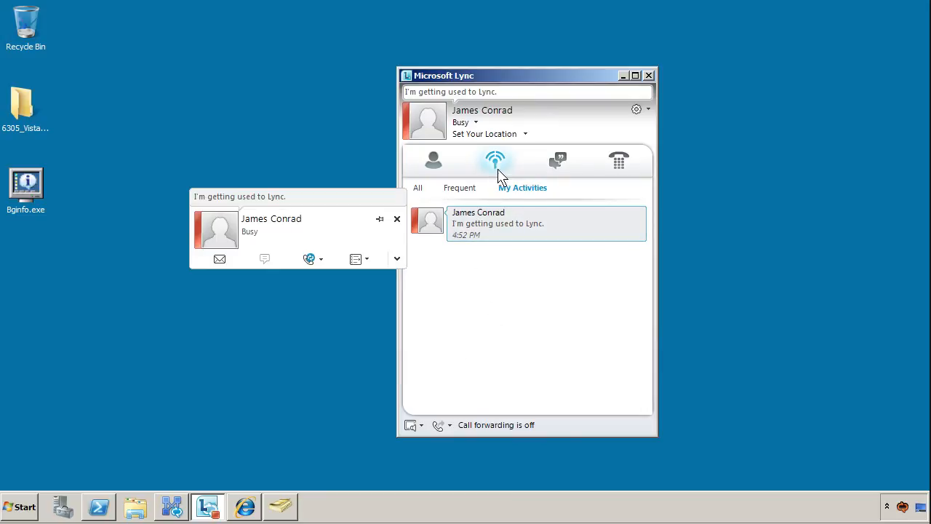
{"action": "mouse_move", "coordinate": [464, 107]}
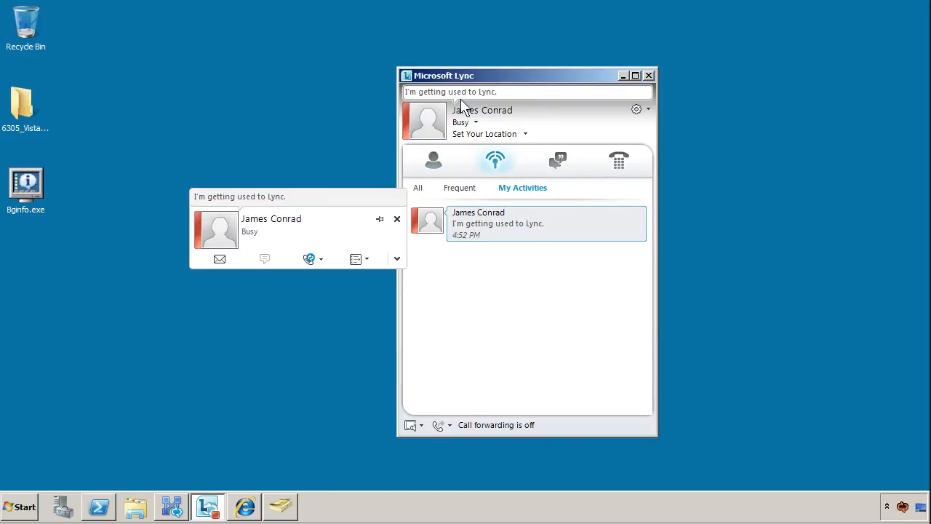
{"action": "left_click", "coordinate": [398, 218]}
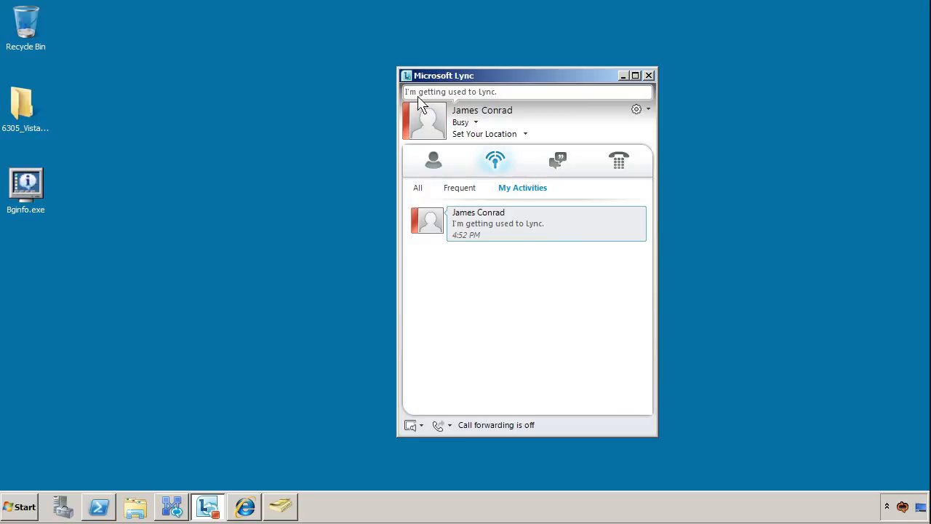
{"action": "mouse_move", "coordinate": [773, 331]}
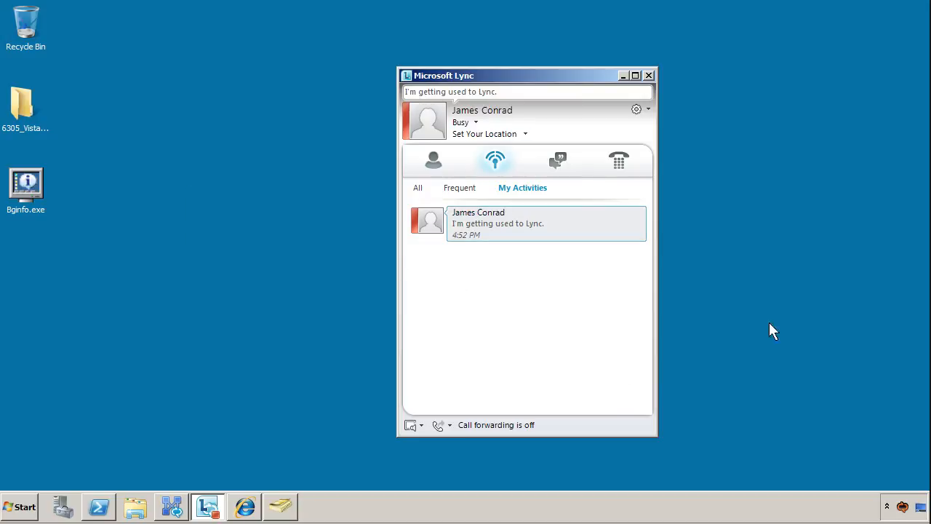
{"action": "mouse_move", "coordinate": [827, 326]}
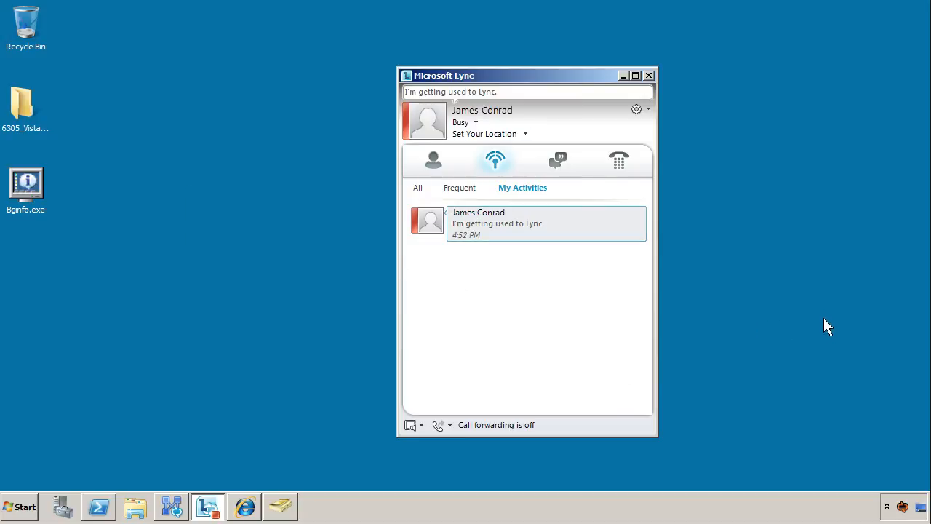